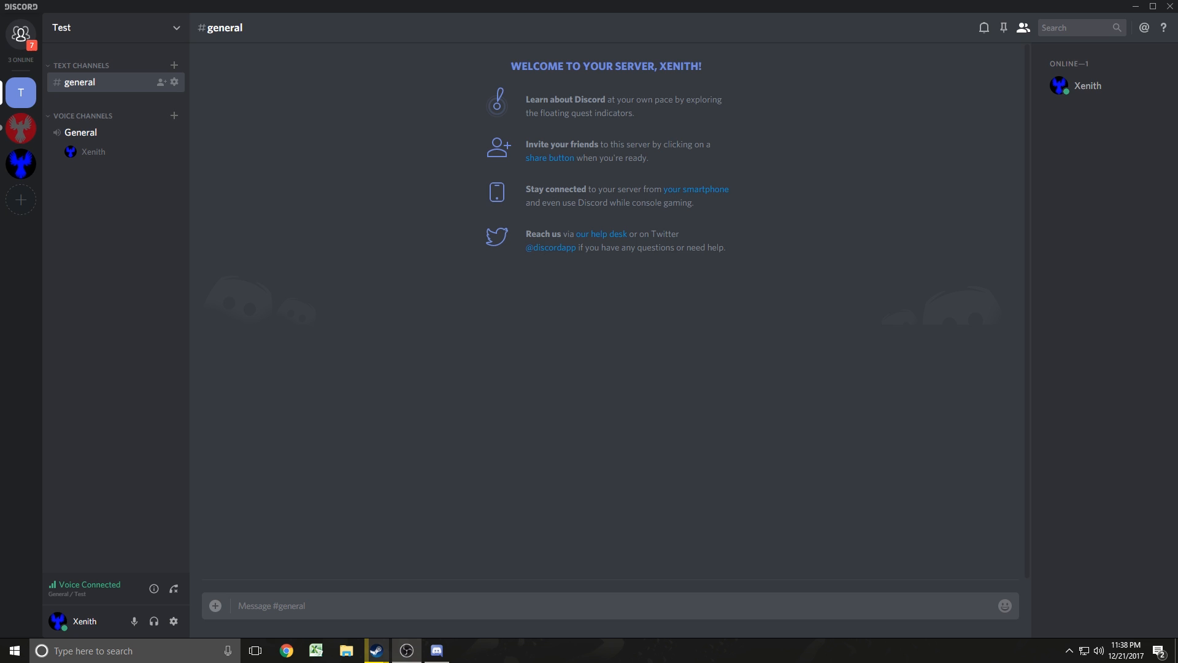
pyautogui.moveTo(634, 558)
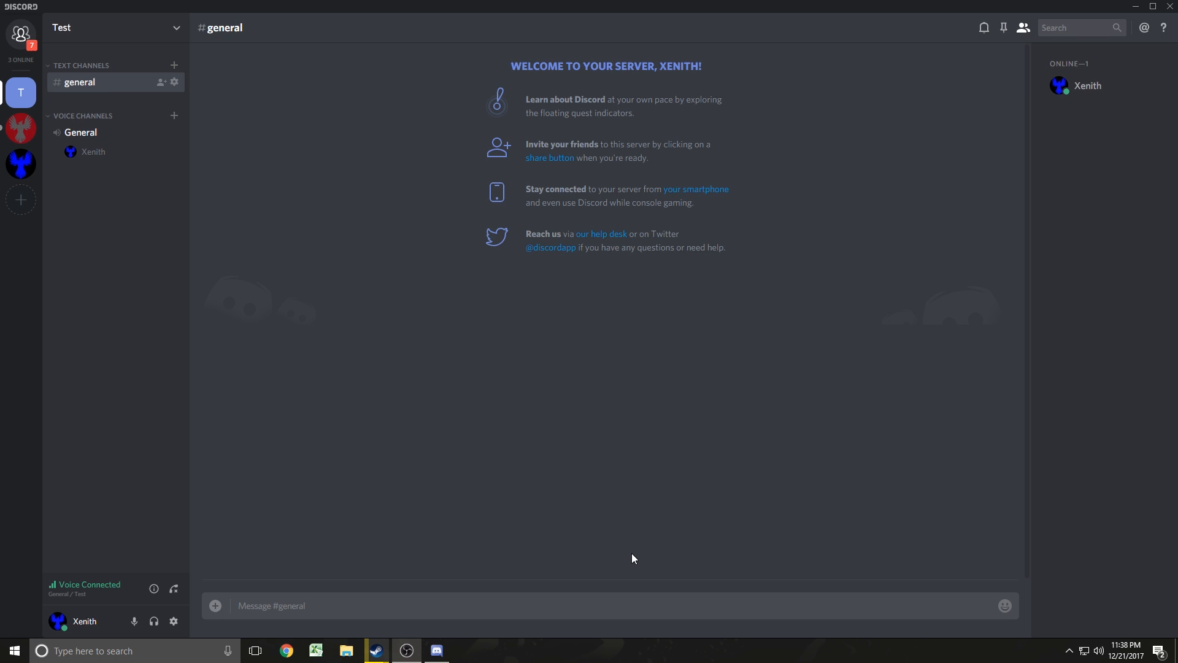
pyautogui.moveTo(221, 610)
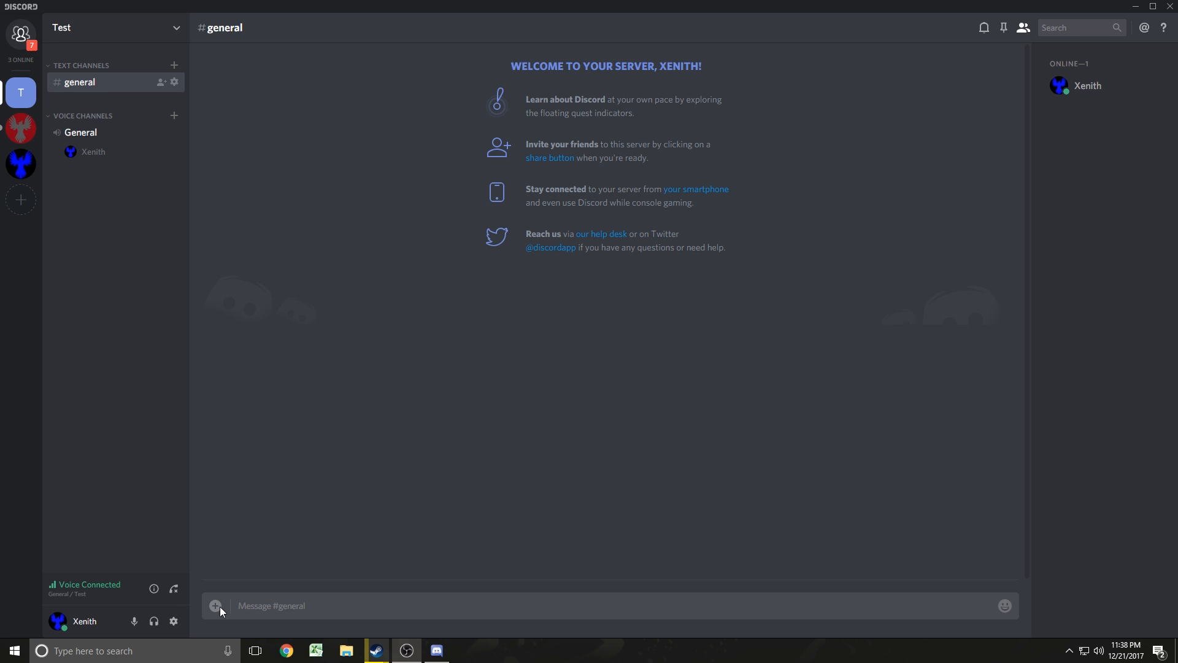
pyautogui.moveTo(169, 607)
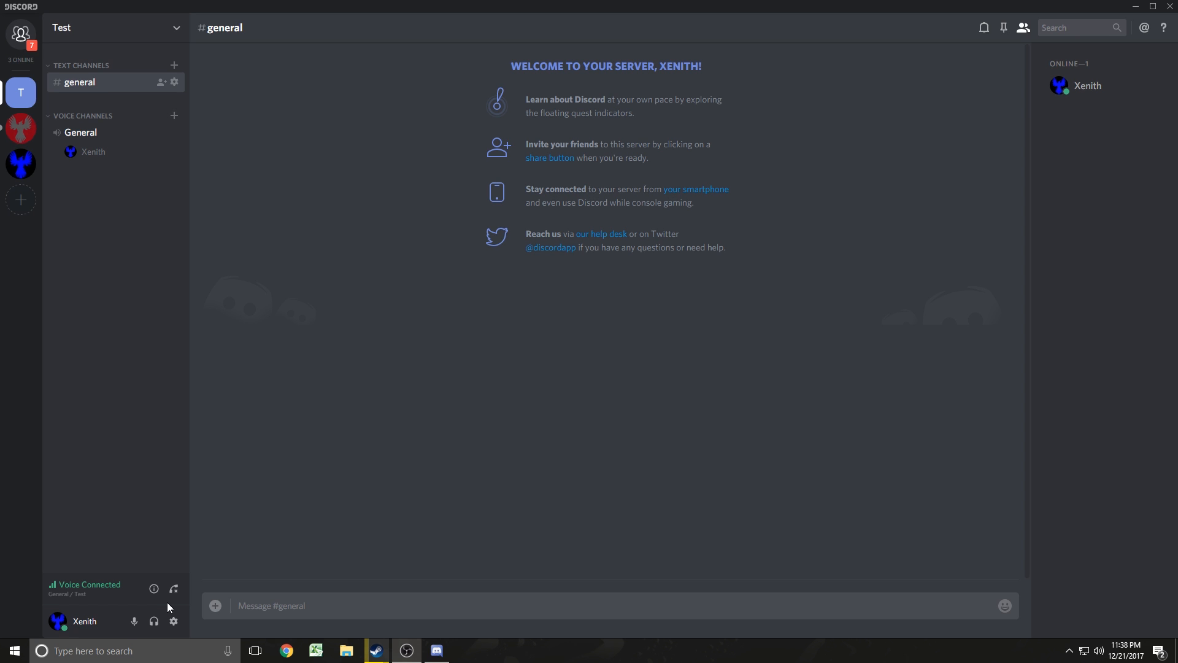
pyautogui.moveTo(118, 164)
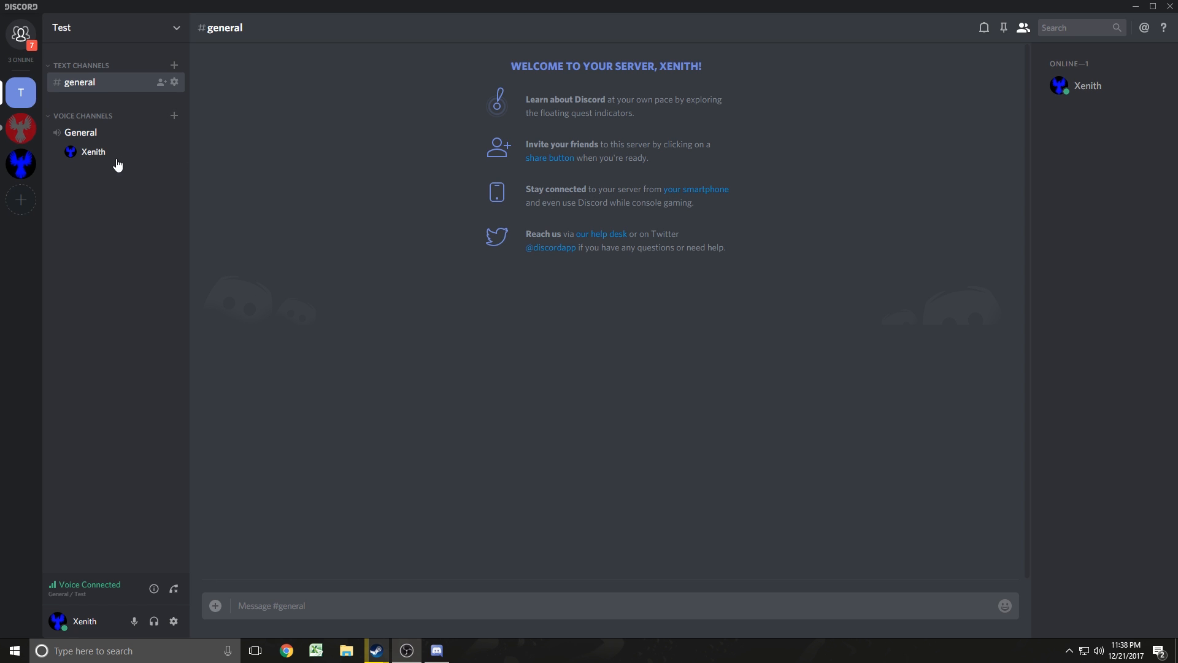
pyautogui.moveTo(155, 621)
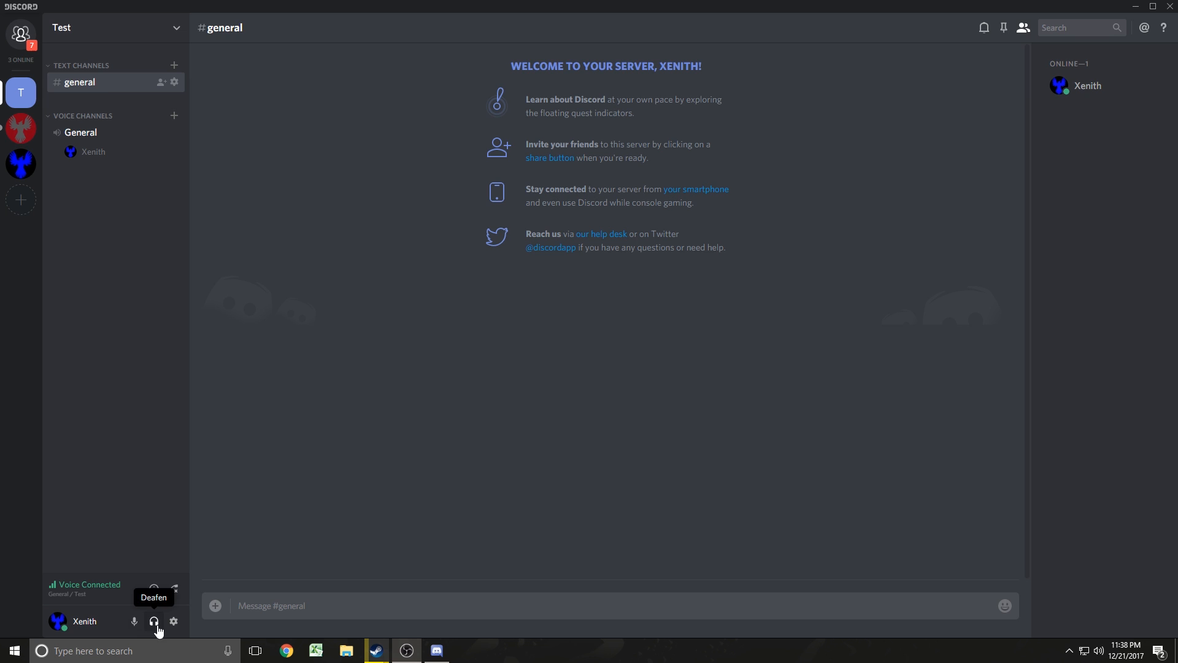
pyautogui.moveTo(154, 624)
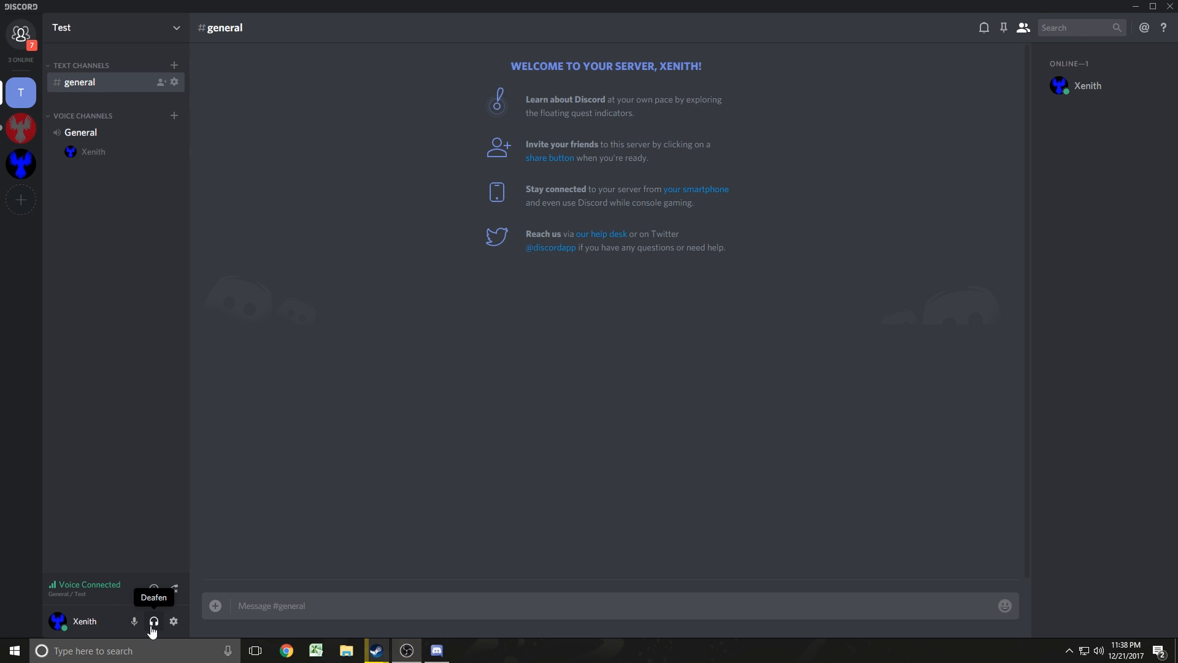
# Step: Briefly deafen and mute yourself in the voice channel, then undo it
pyautogui.click(152, 621)
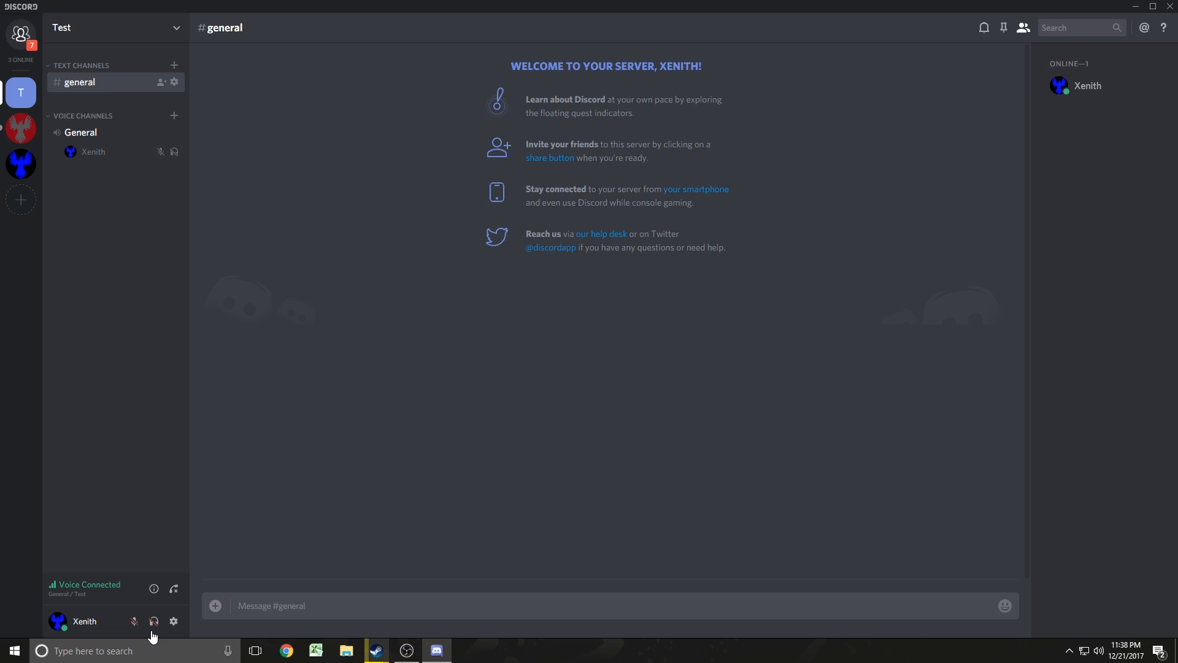
pyautogui.moveTo(133, 621)
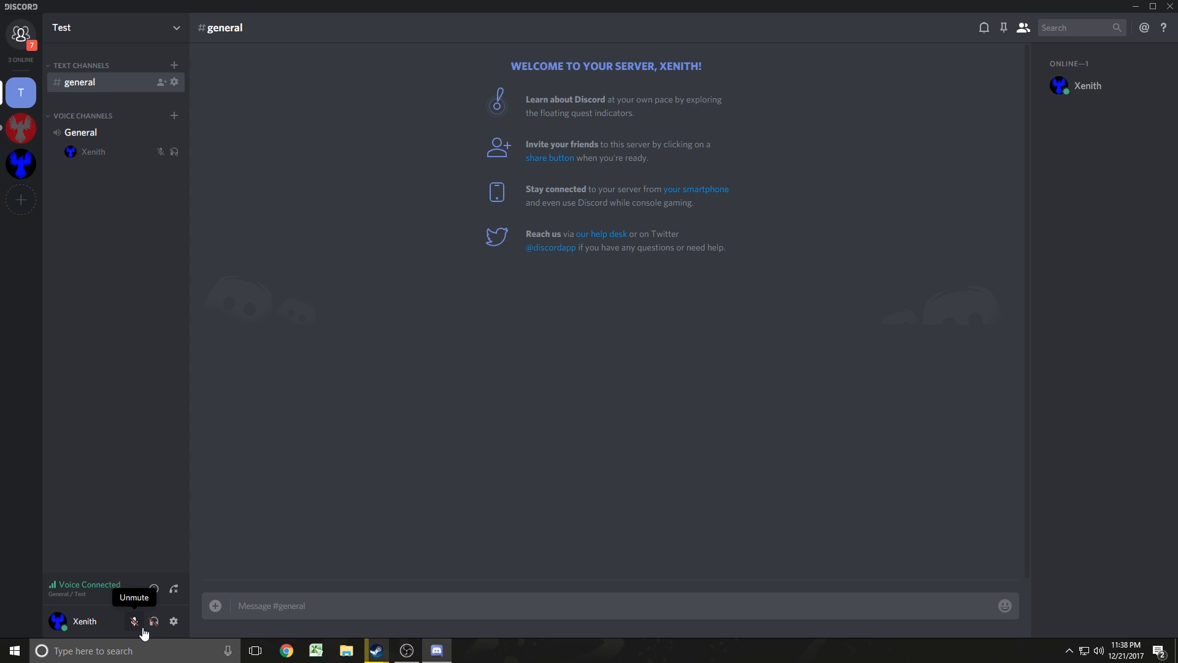
pyautogui.click(134, 621)
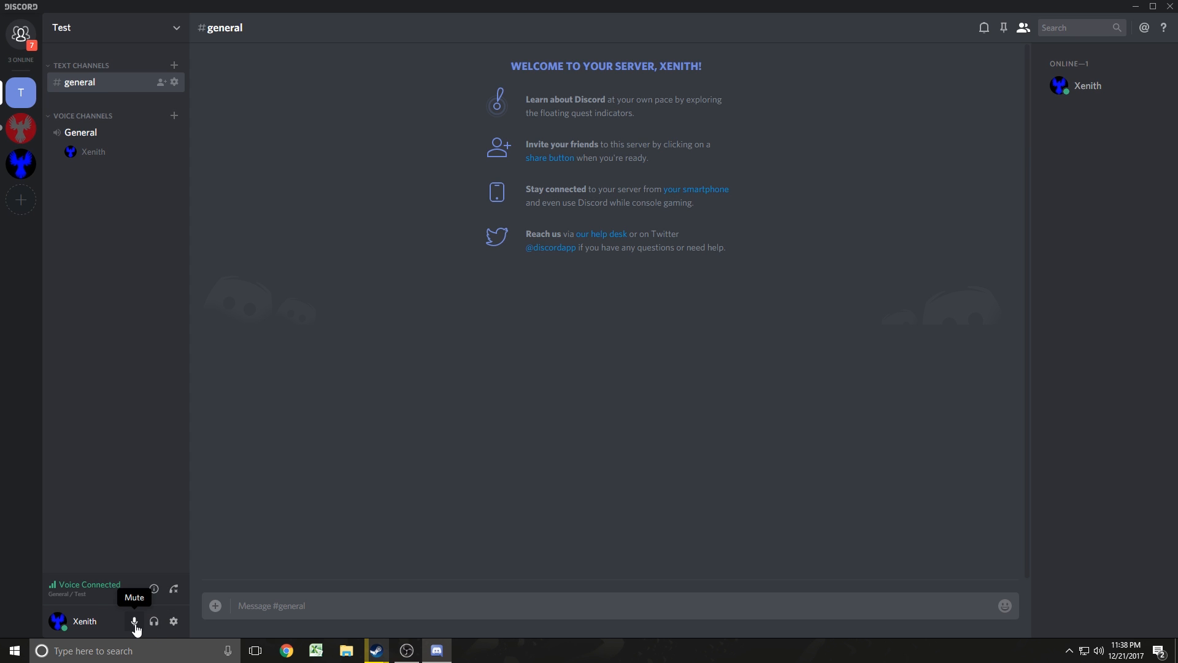
pyautogui.click(135, 621)
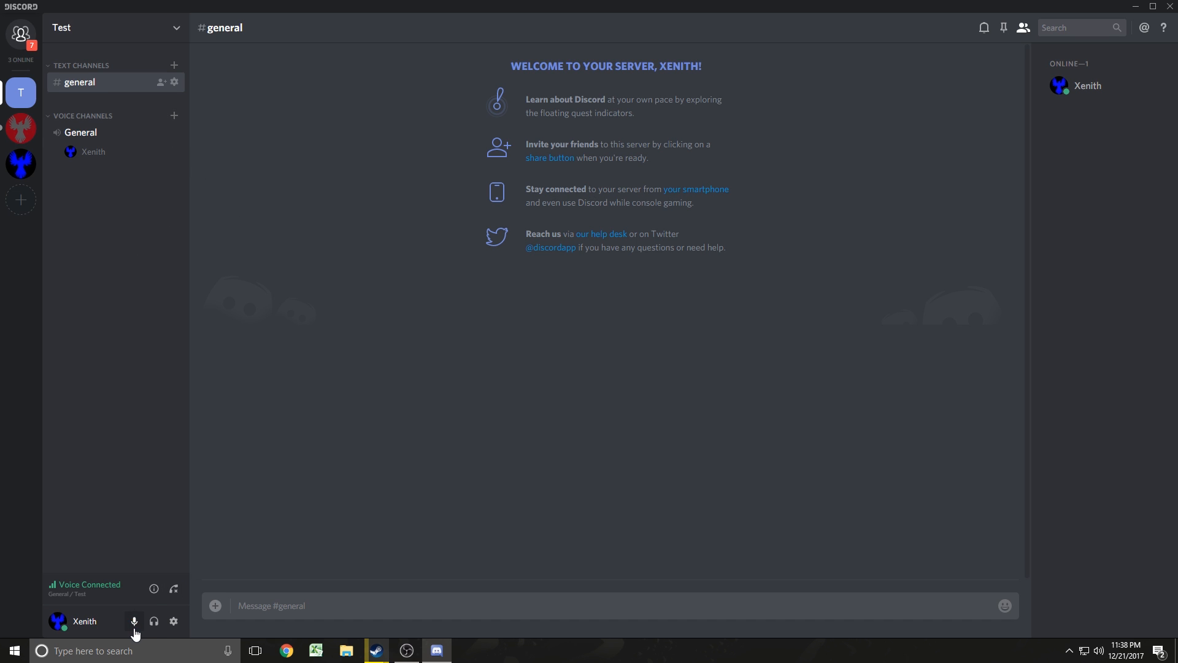
pyautogui.moveTo(133, 621)
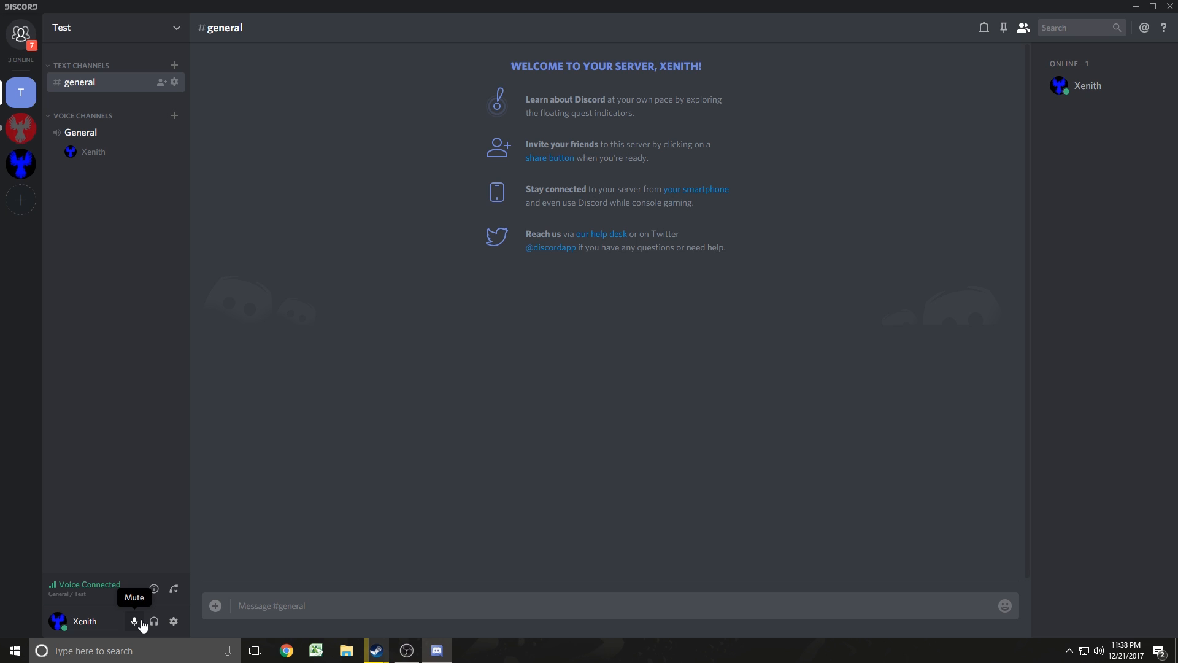
pyautogui.moveTo(209, 573)
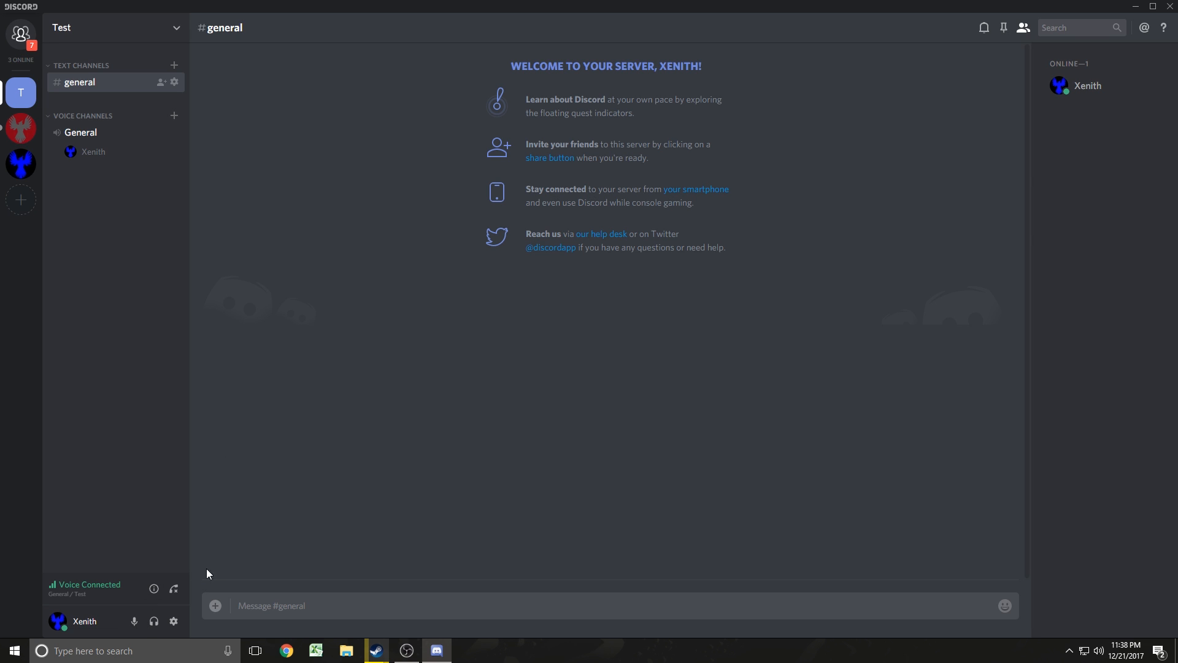
pyautogui.moveTo(1119, 627)
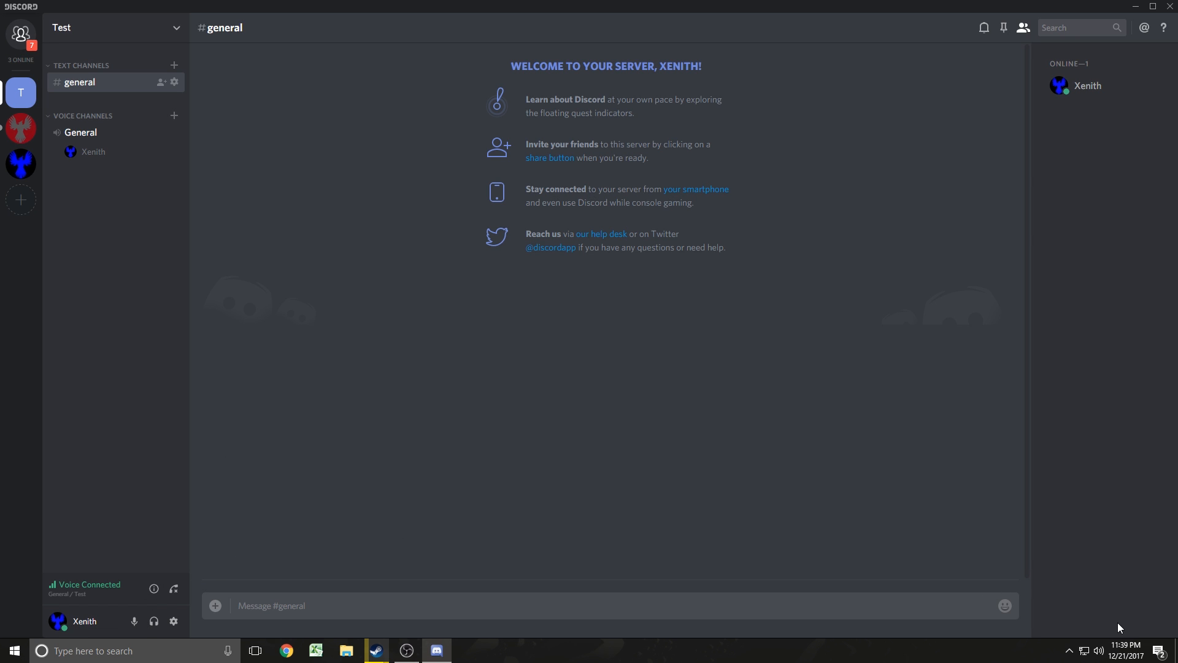
# Step: Bring up the Windows Sound dialog on the Recording devices list showing the G533 microphone
pyautogui.rightClick(1098, 650)
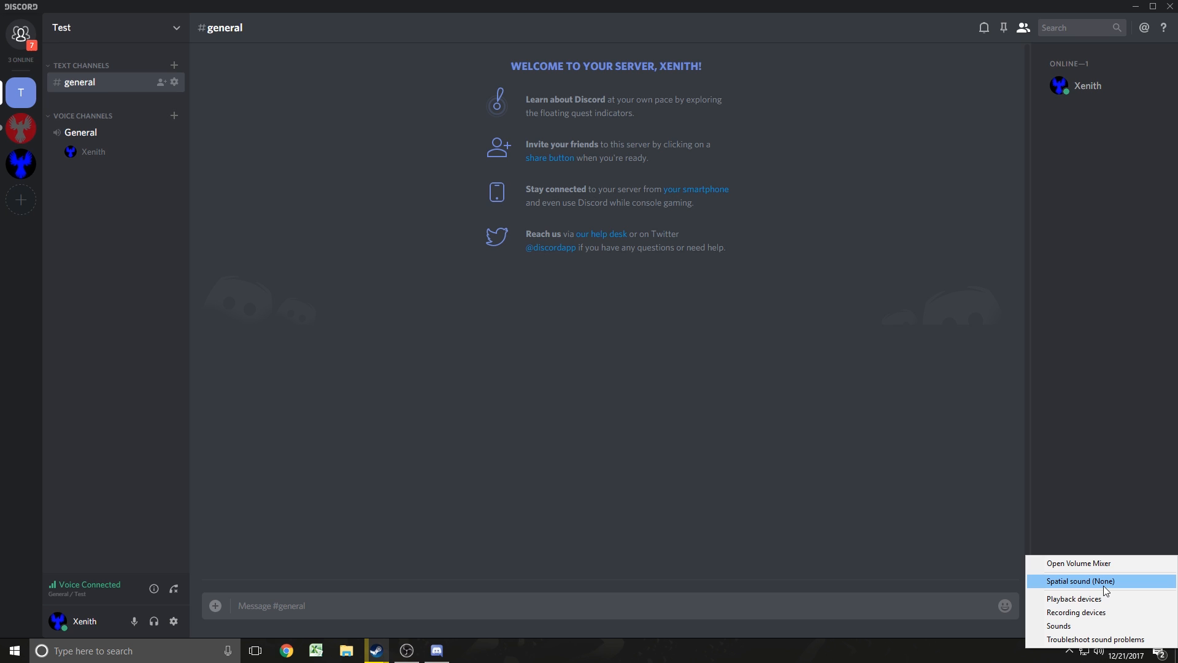
pyautogui.click(1074, 598)
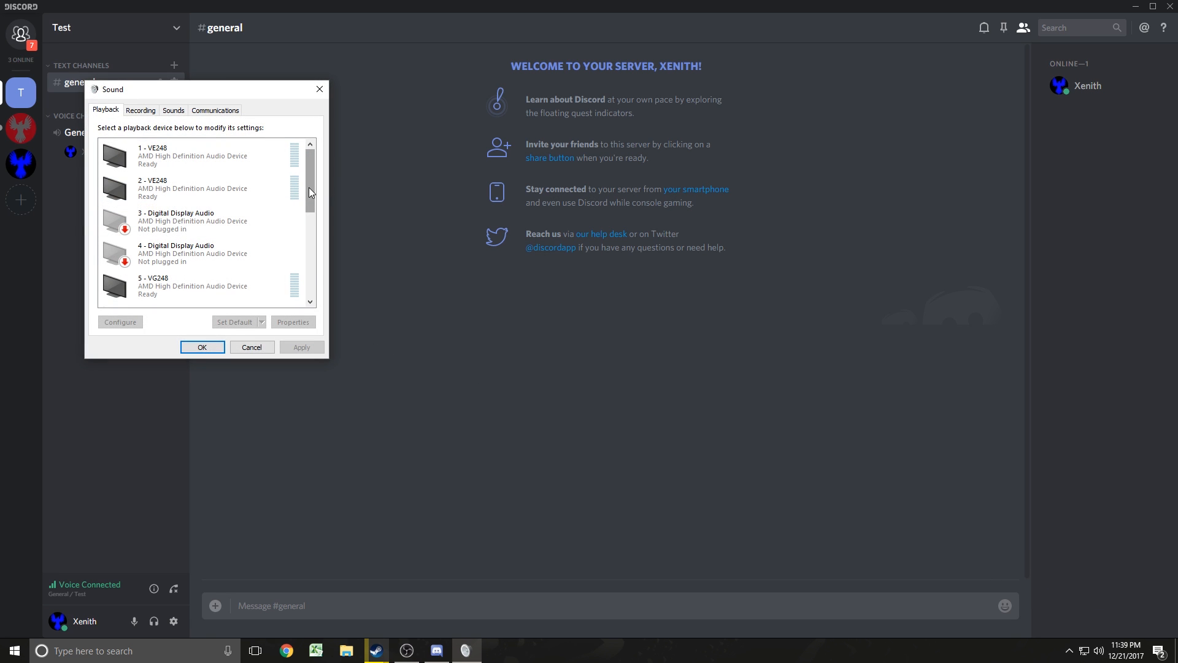
pyautogui.click(140, 109)
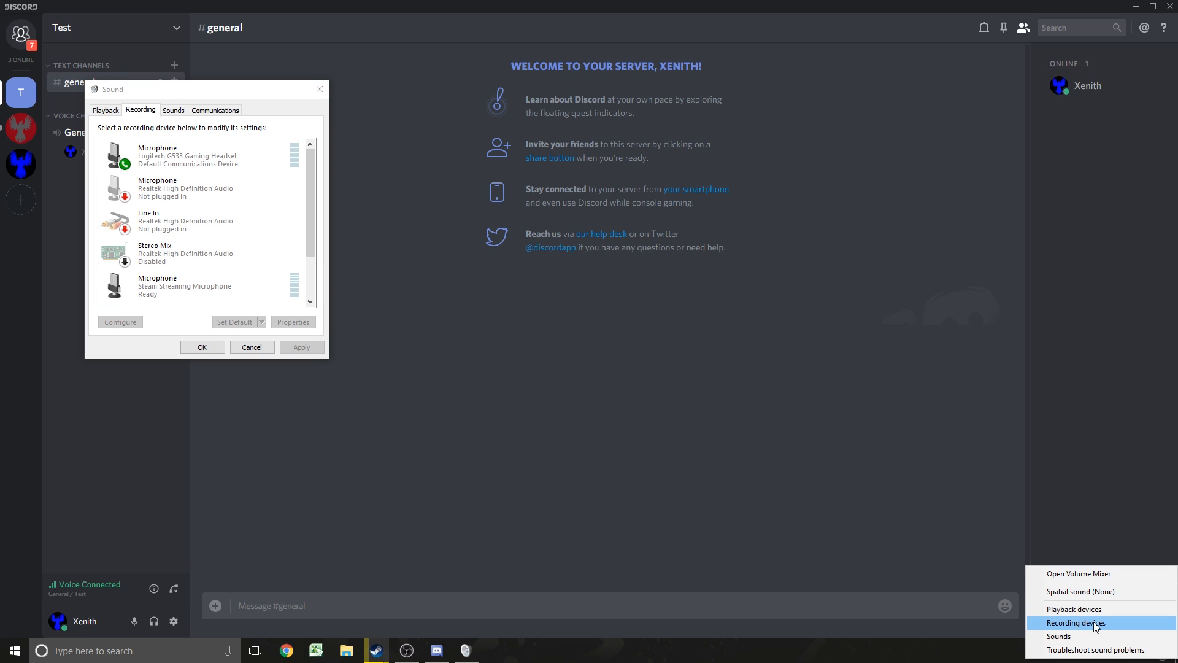
pyautogui.click(105, 109)
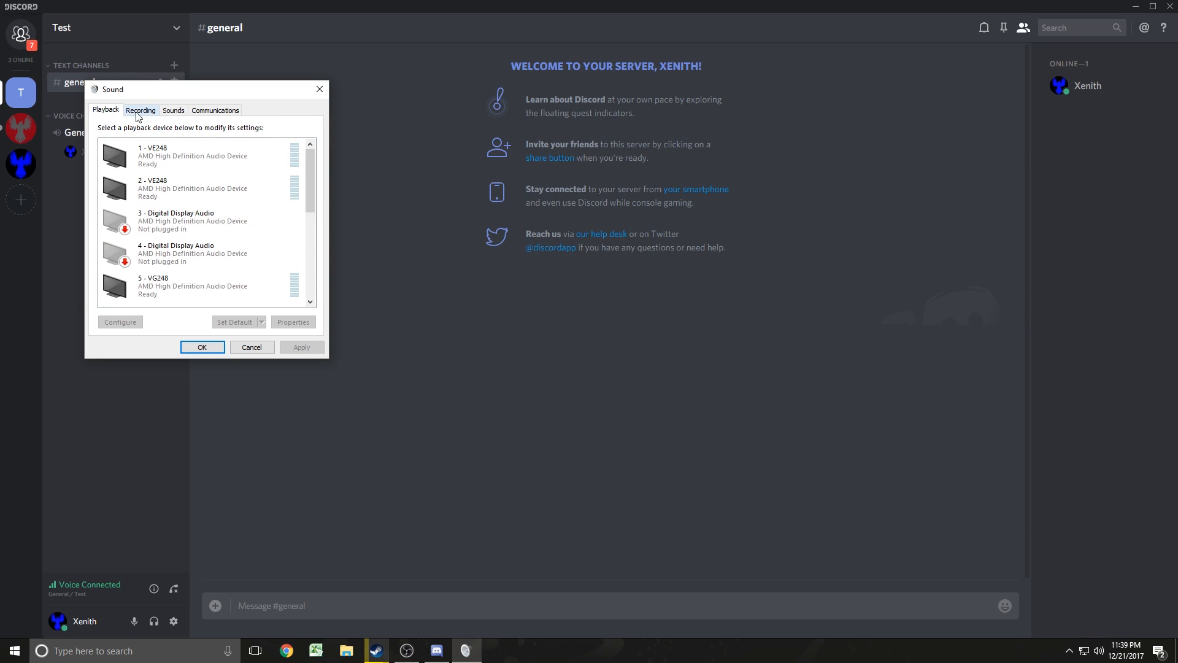
pyautogui.click(140, 109)
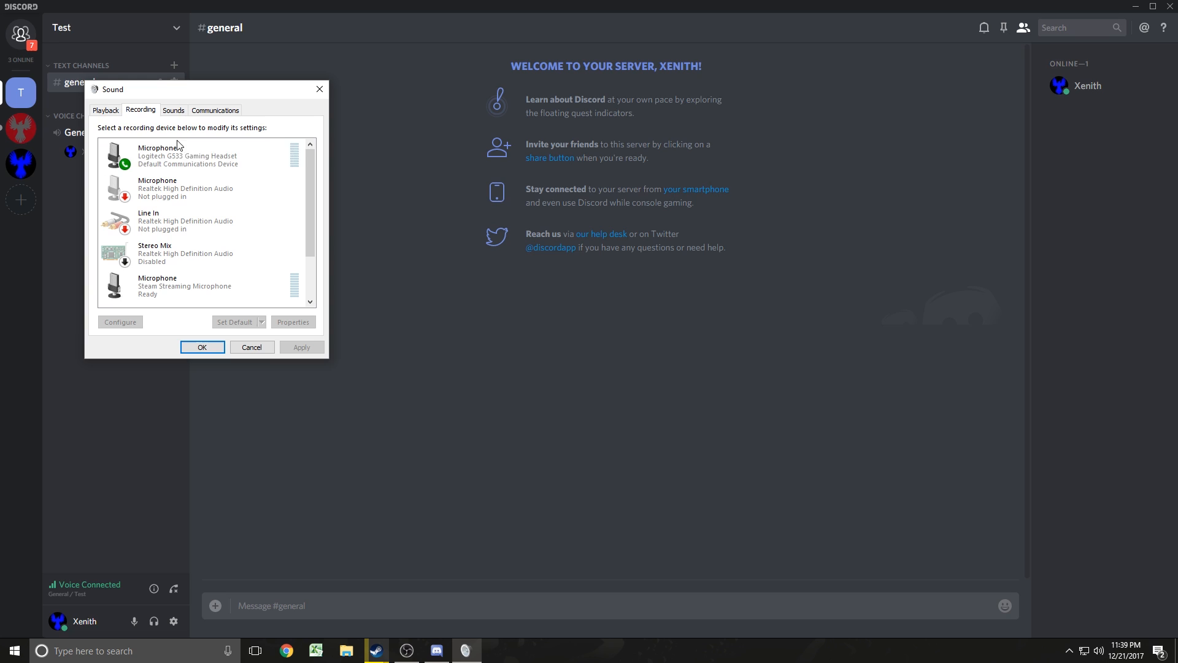
pyautogui.click(199, 156)
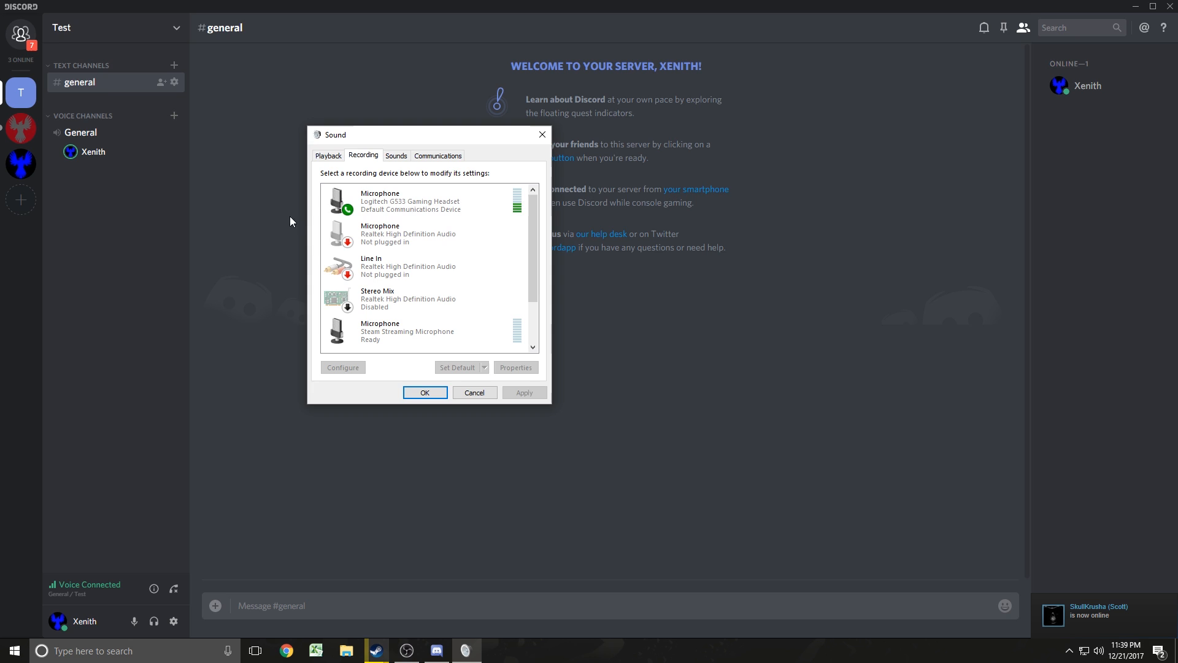
pyautogui.moveTo(81, 162)
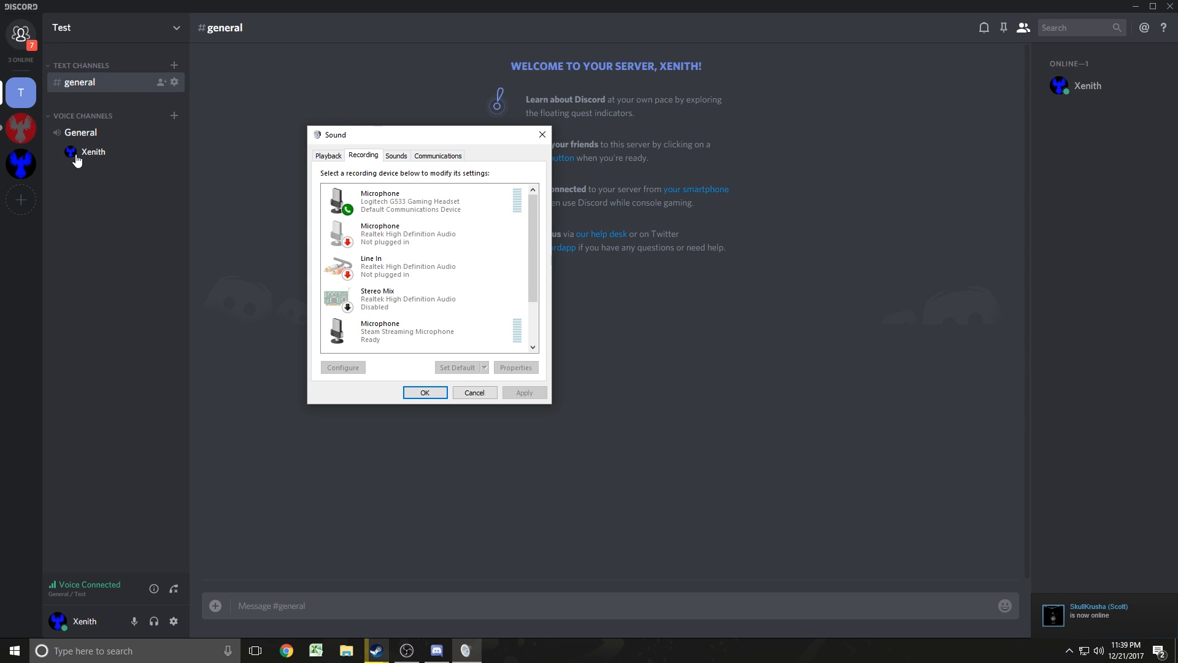
pyautogui.click(421, 200)
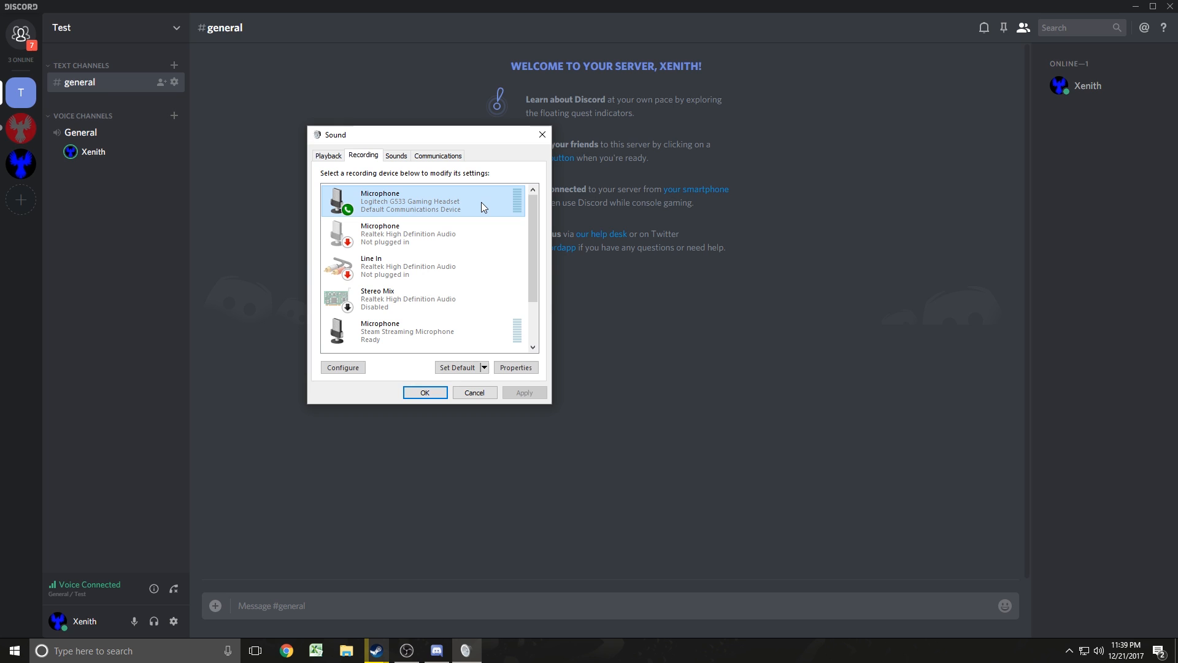
pyautogui.click(515, 367)
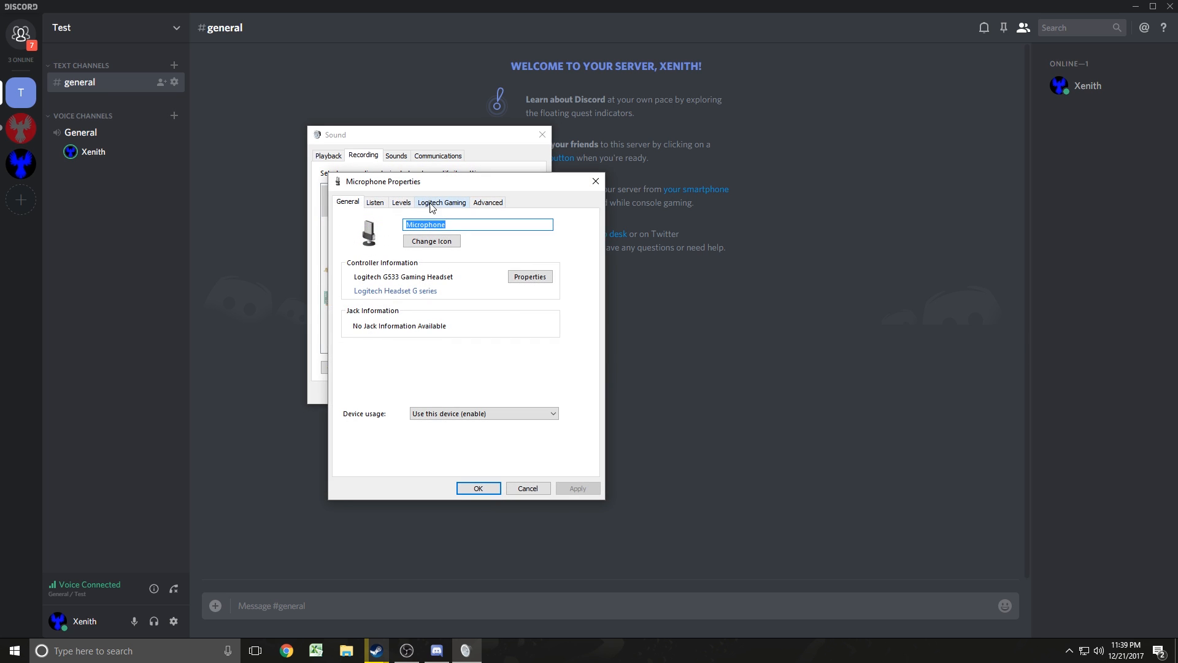
pyautogui.click(400, 203)
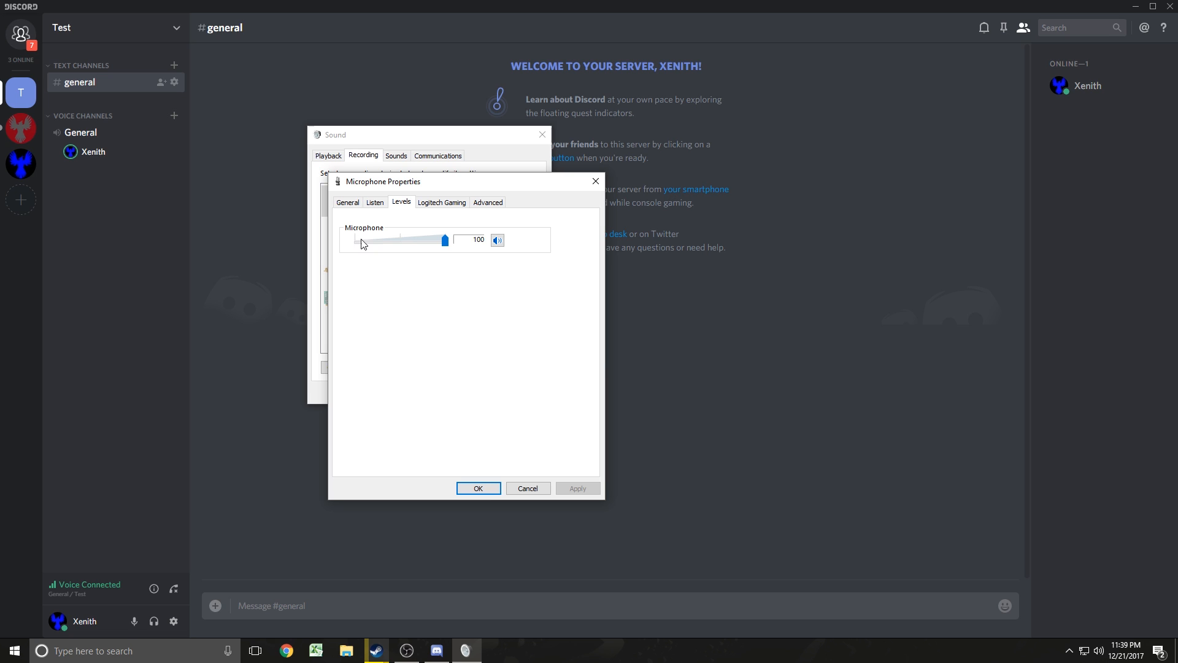
pyautogui.moveTo(222, 197)
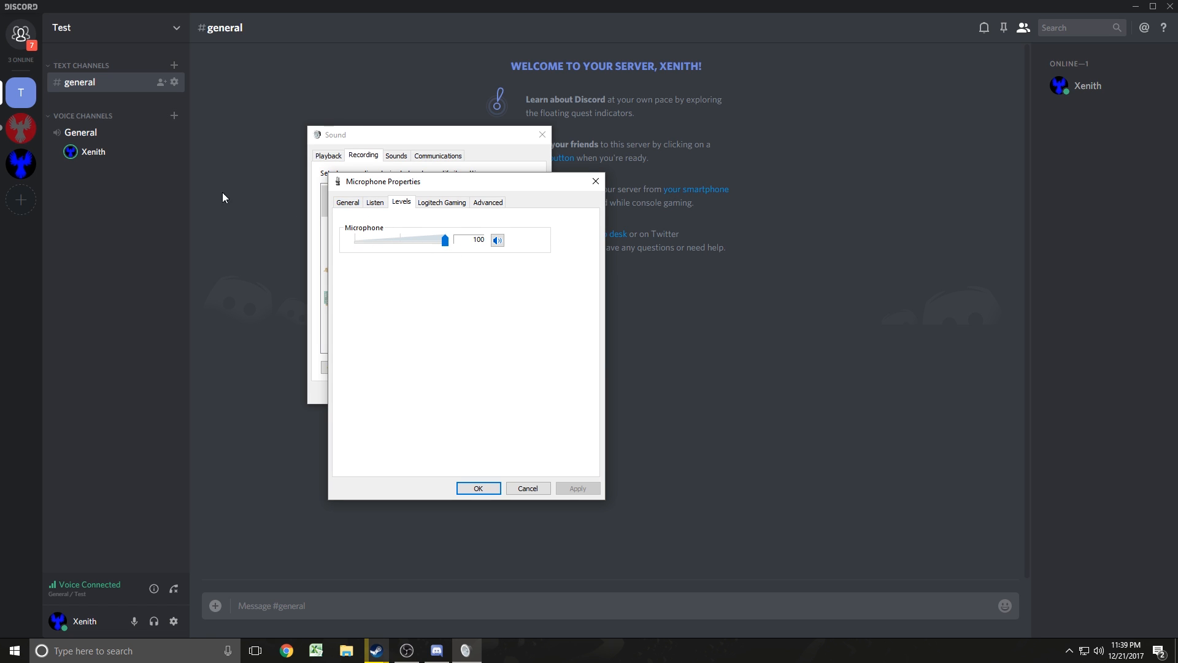
pyautogui.moveTo(403, 209)
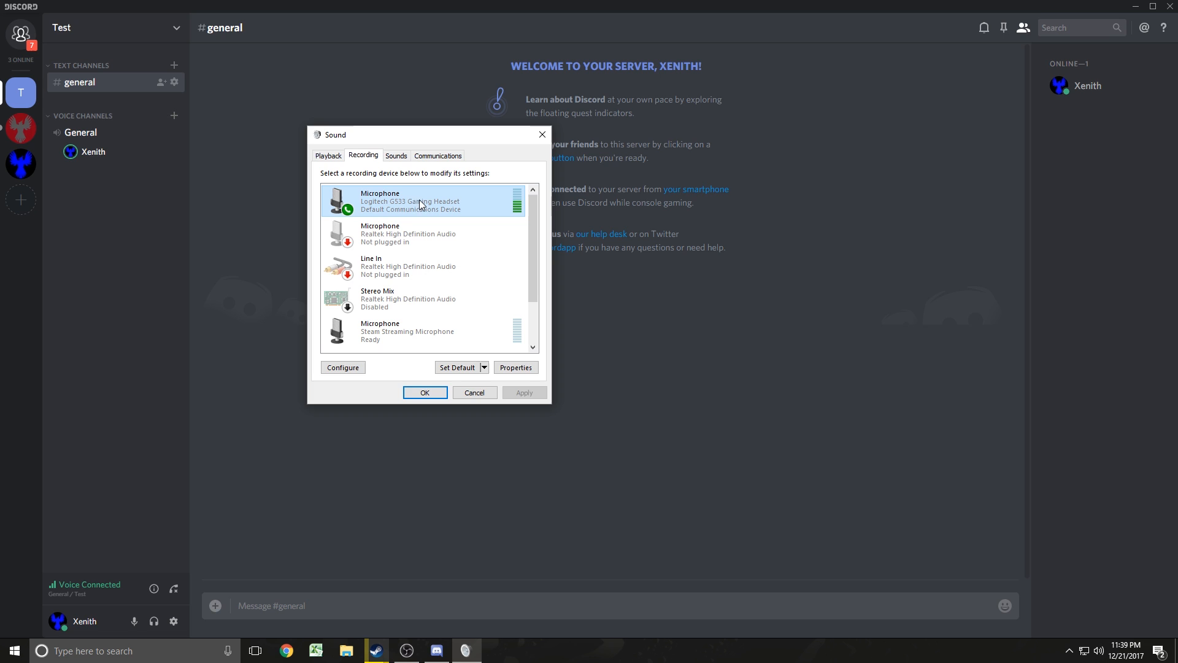
# Step: Make the Steam Streaming Microphone the default communications device, then select the G533 microphone
pyautogui.rightClick(421, 200)
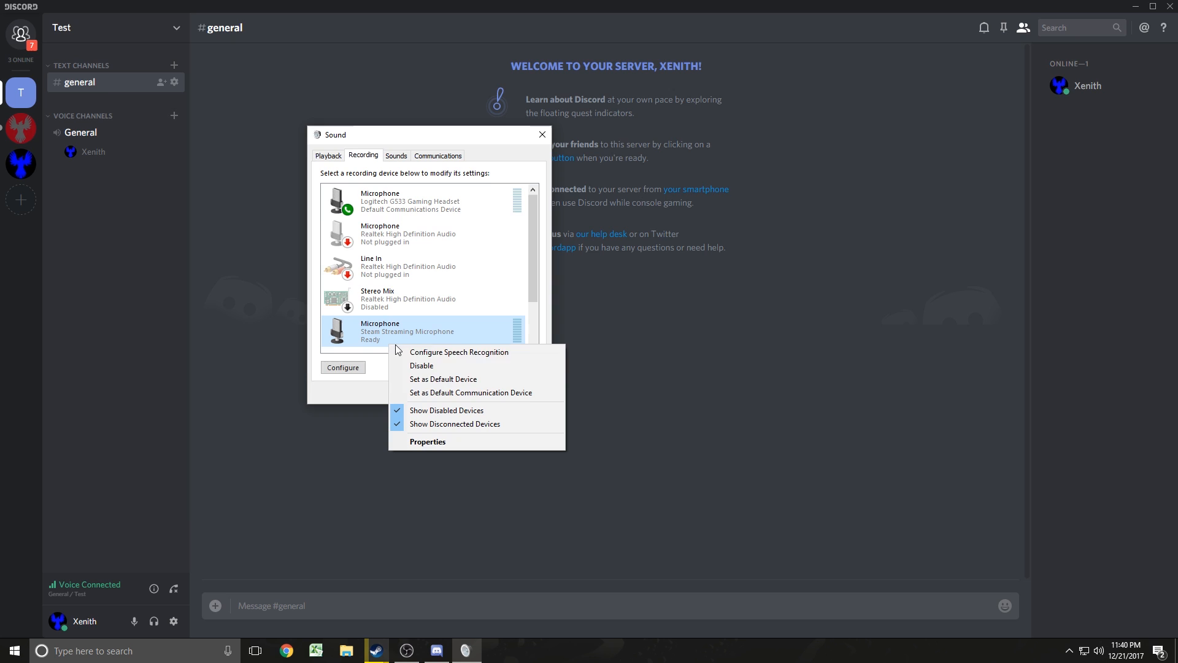
pyautogui.click(470, 393)
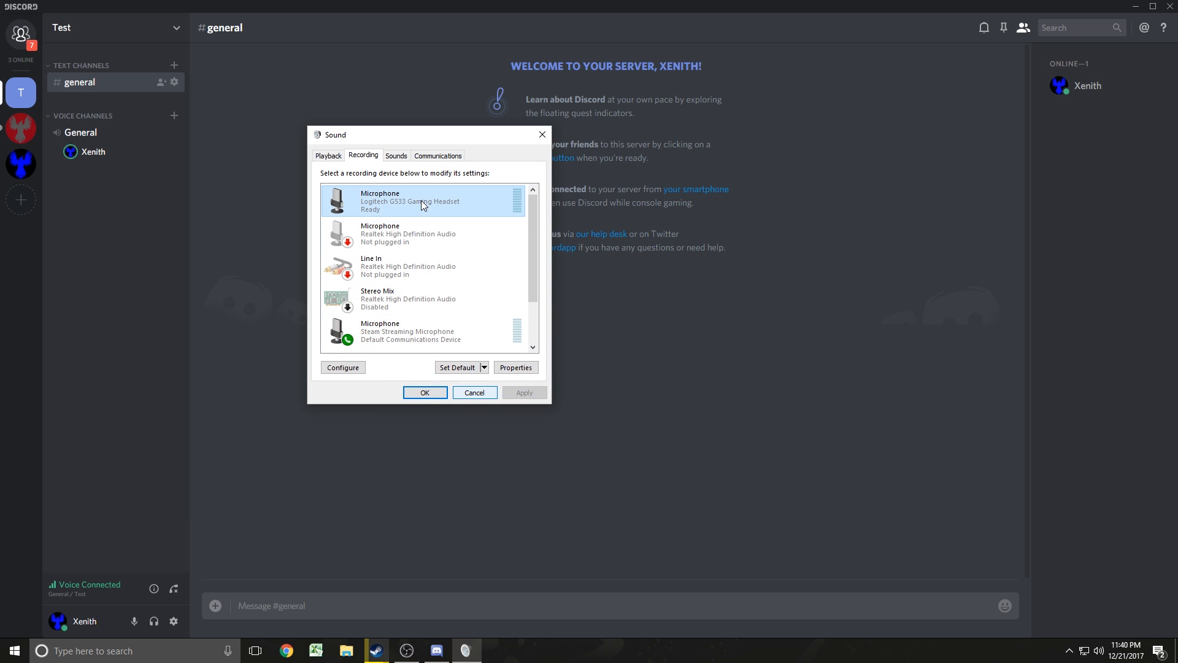
pyautogui.click(410, 332)
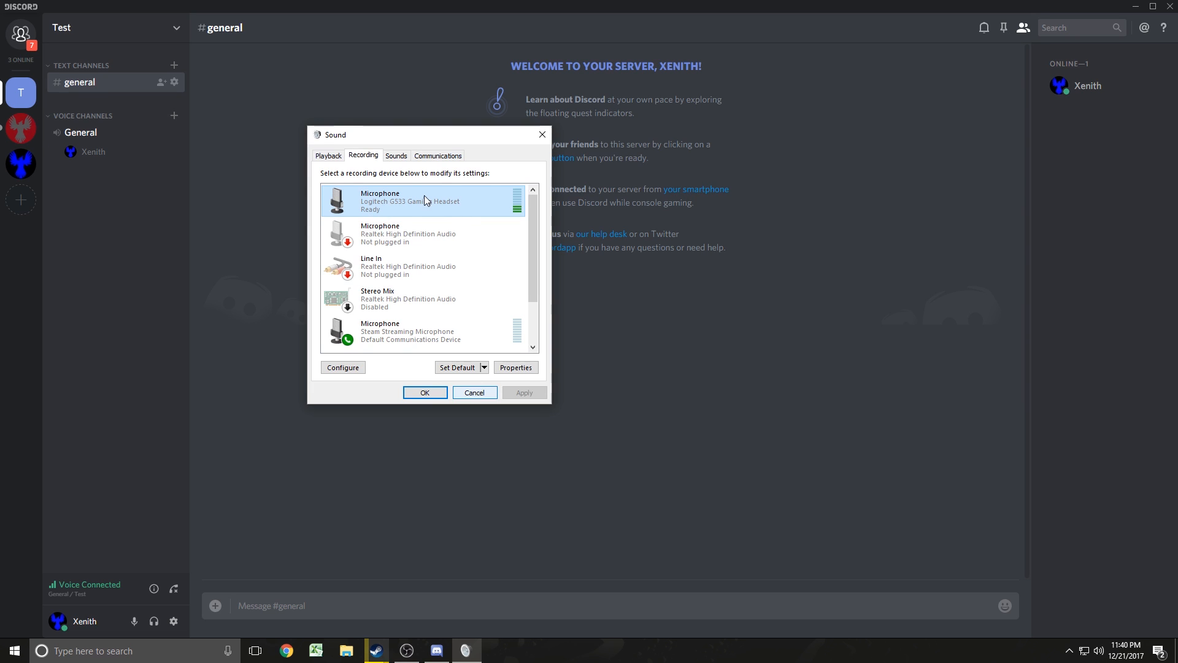
# Step: Return the default communications device role to the Logitech G533 headset microphone
pyautogui.rightClick(421, 200)
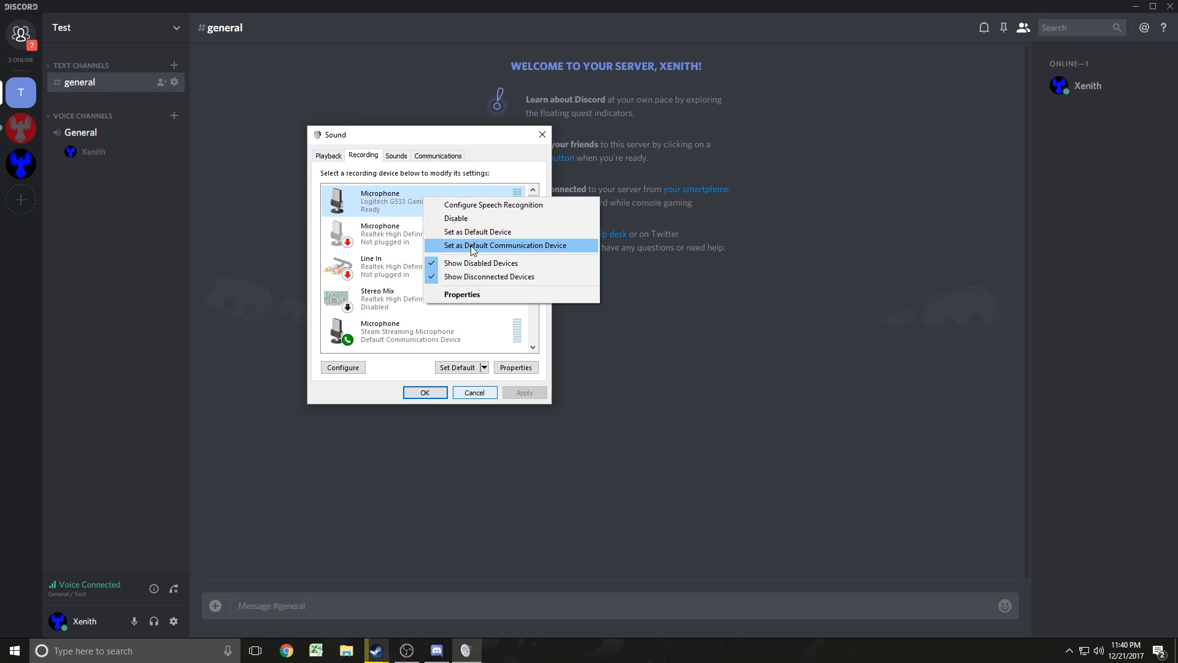
pyautogui.click(504, 246)
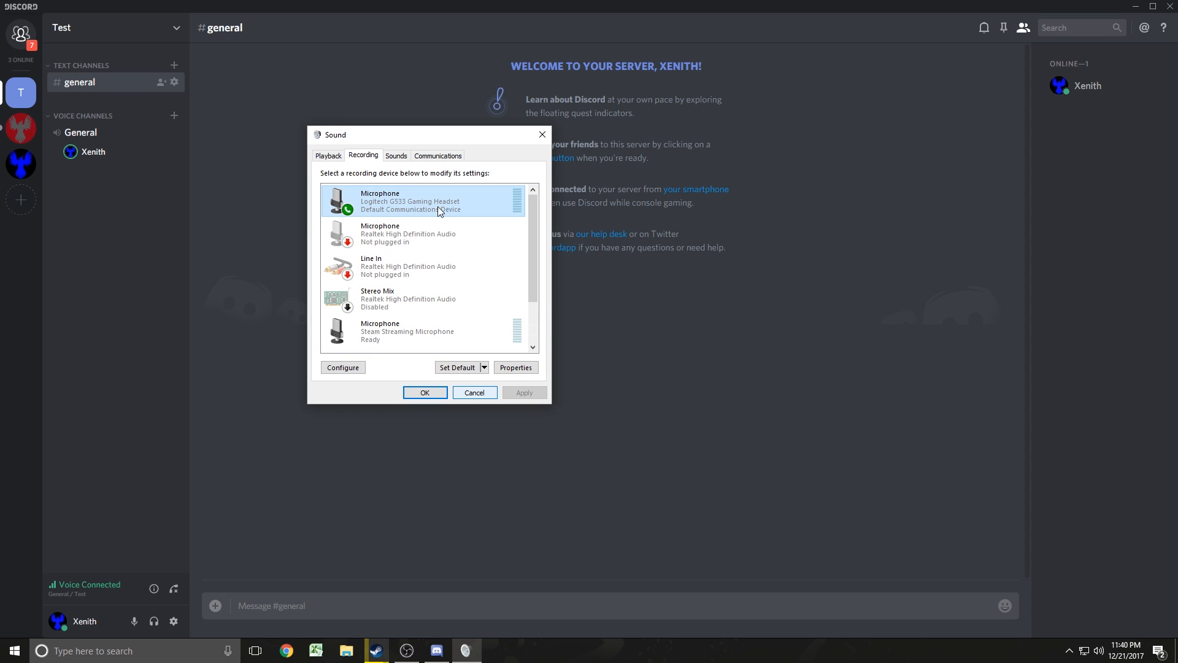
pyautogui.scroll(-3)
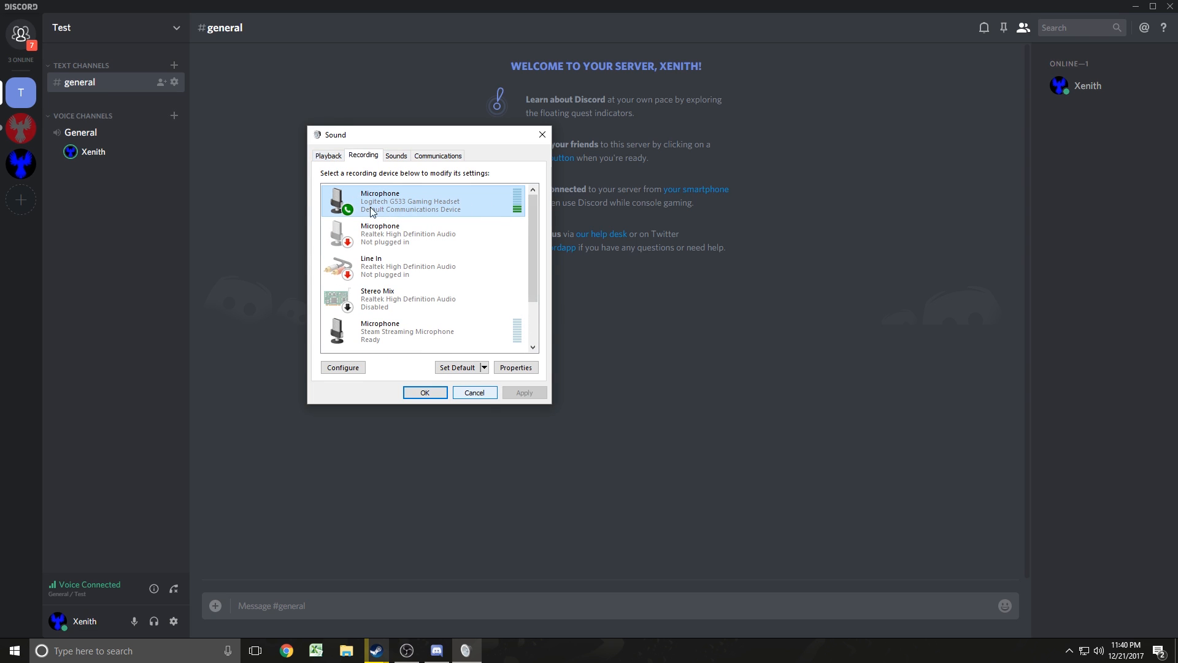
pyautogui.moveTo(348, 209)
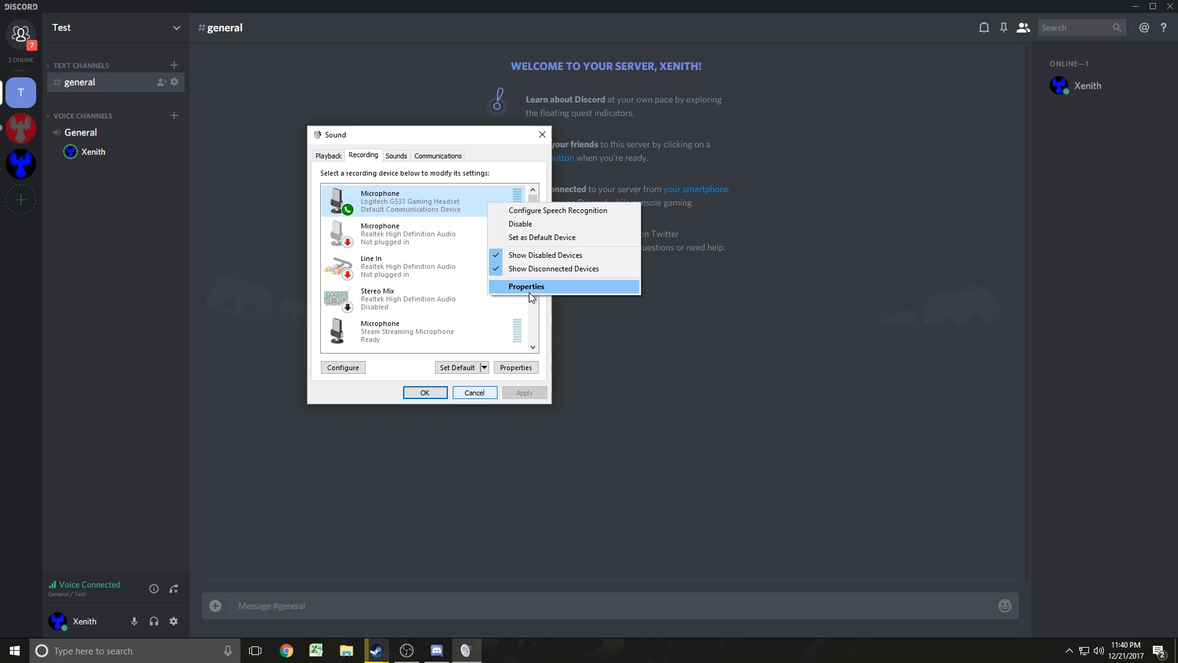
# Step: In the G533 microphone properties, toggle Listen to this device on then off, and close the Sound dialog
pyautogui.click(527, 286)
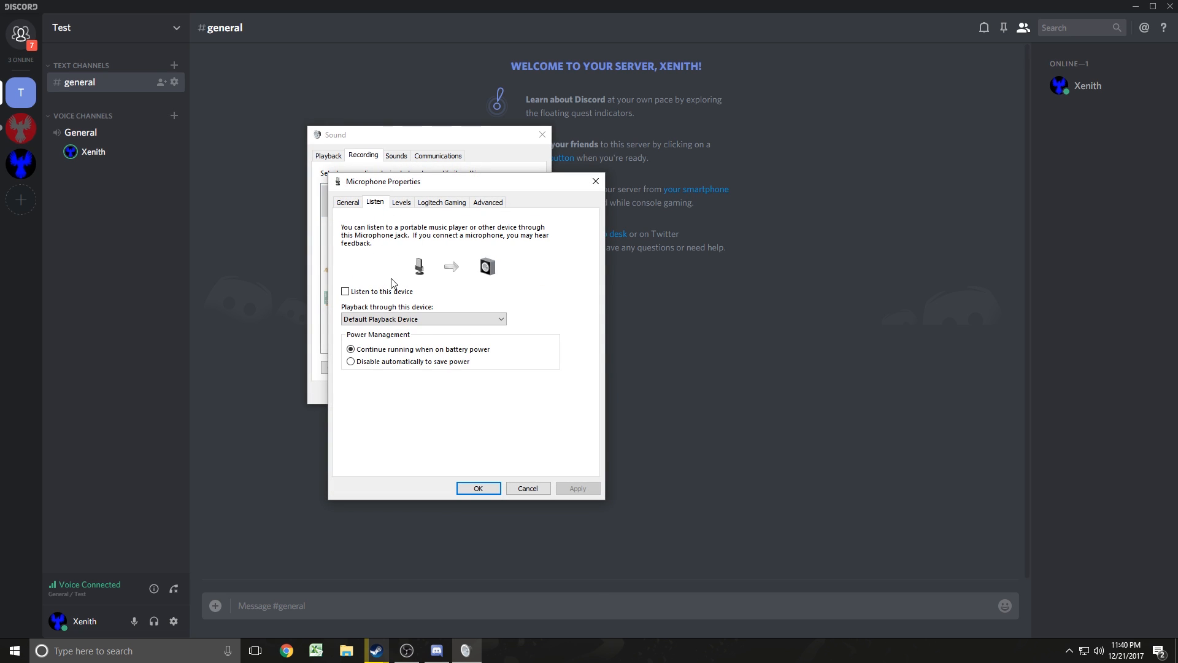
pyautogui.click(345, 292)
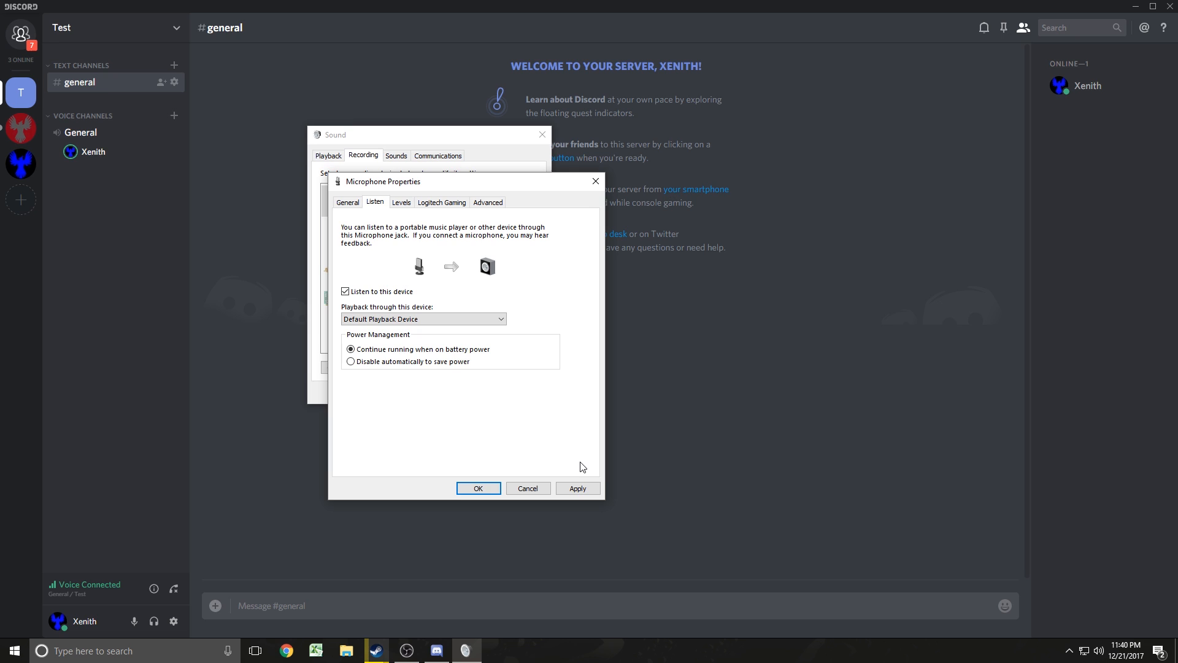
pyautogui.moveTo(576, 459)
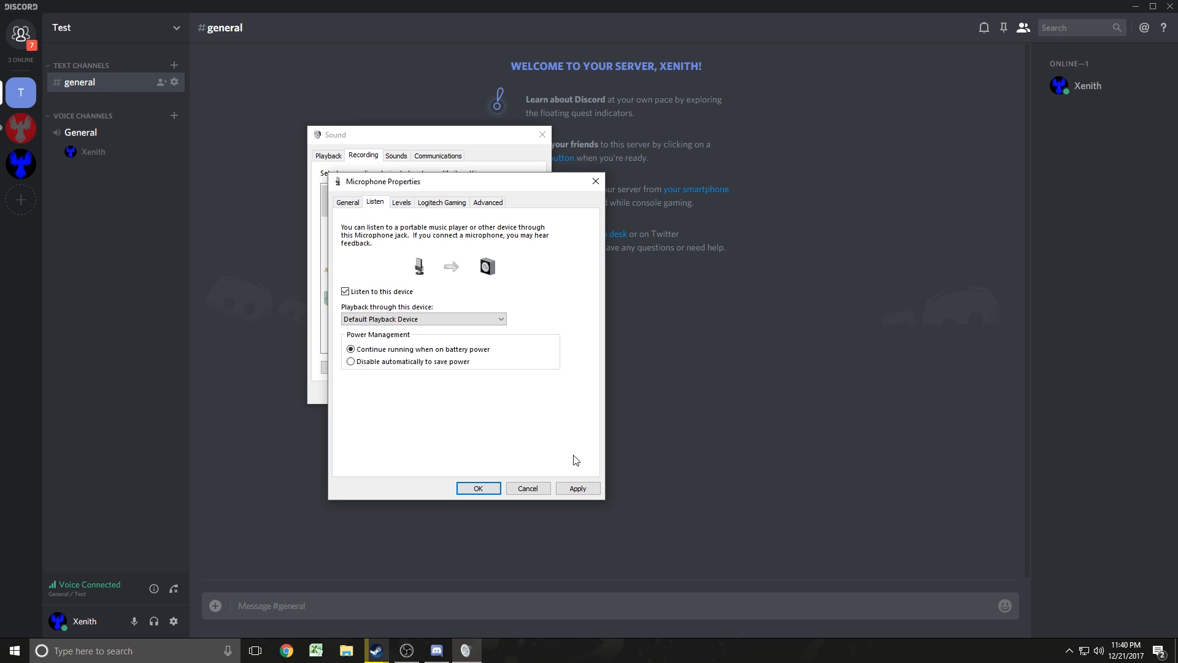
pyautogui.moveTo(577, 488)
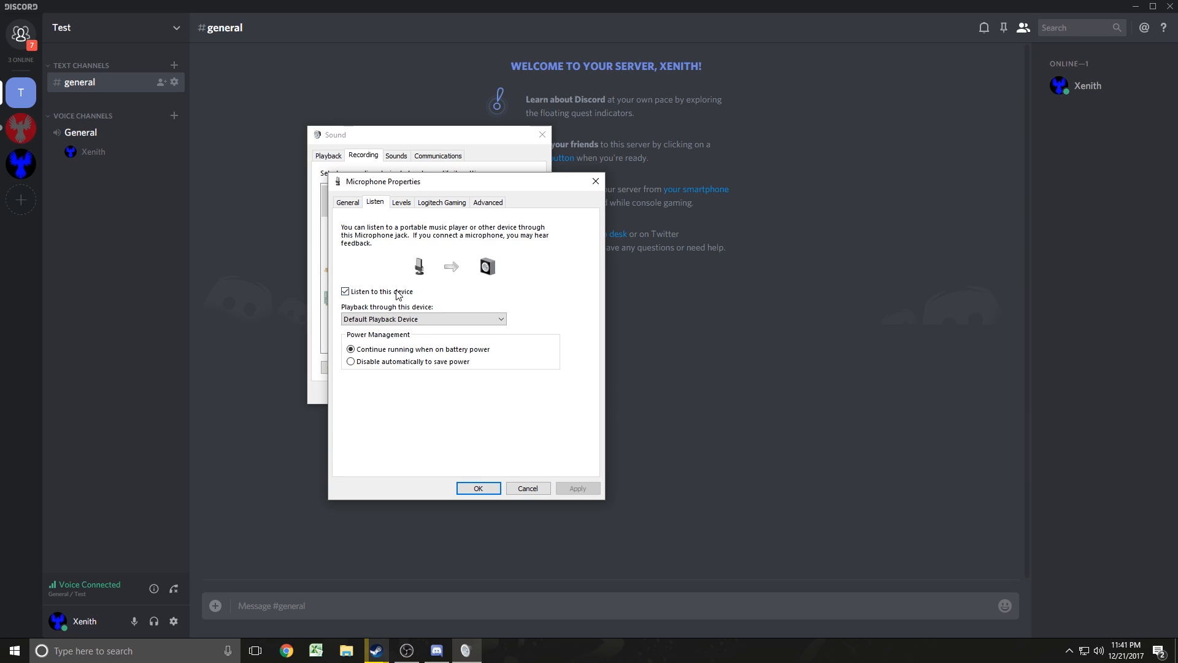
pyautogui.click(345, 292)
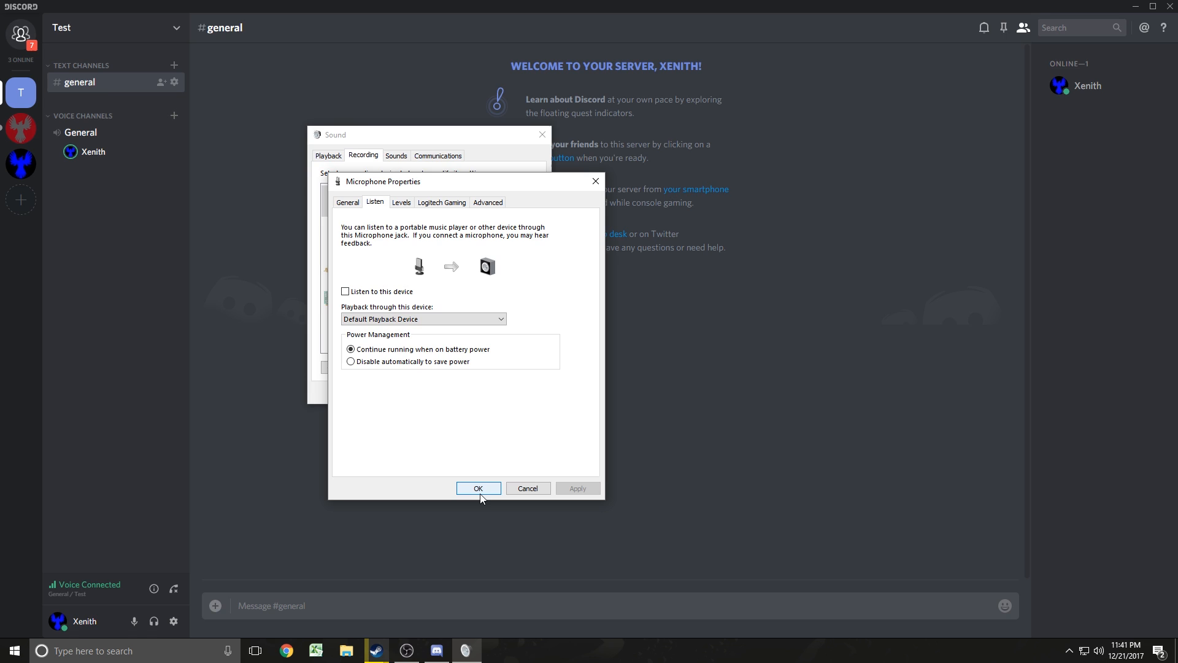
pyautogui.moveTo(463, 467)
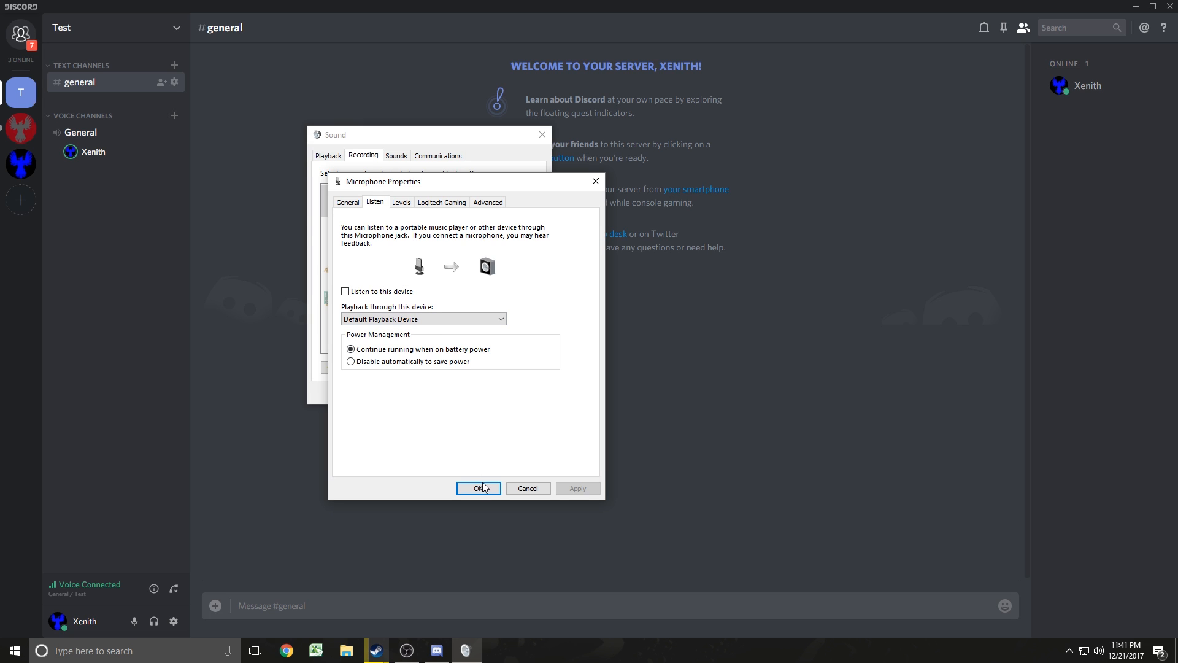
pyautogui.click(478, 488)
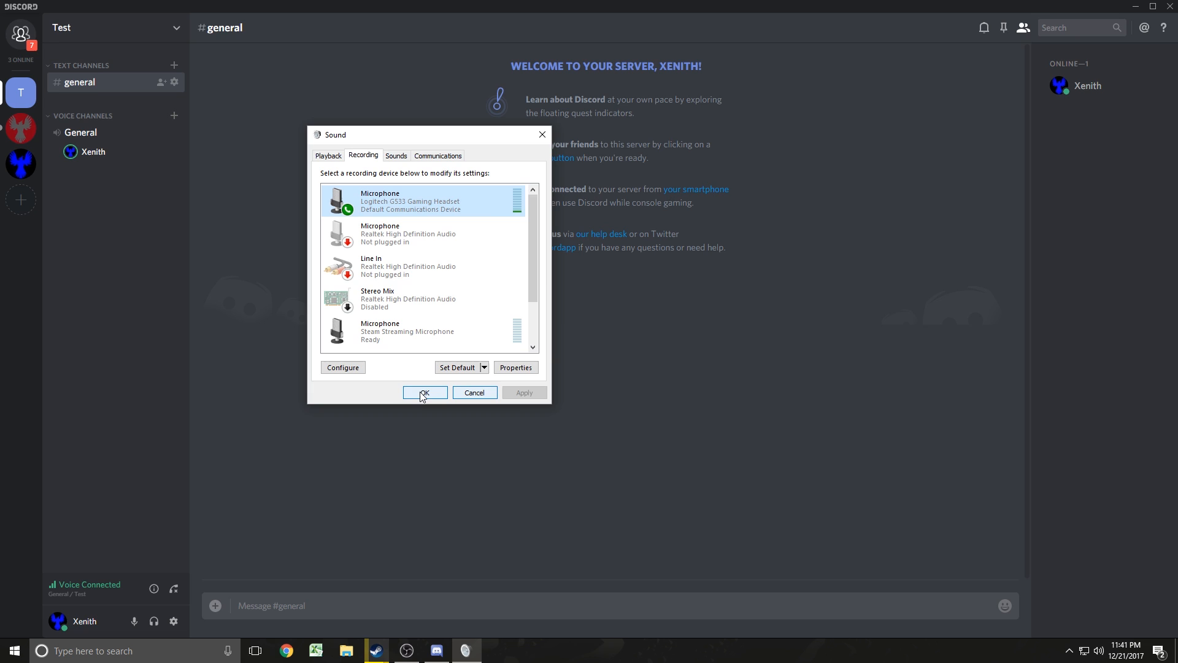
pyautogui.click(424, 392)
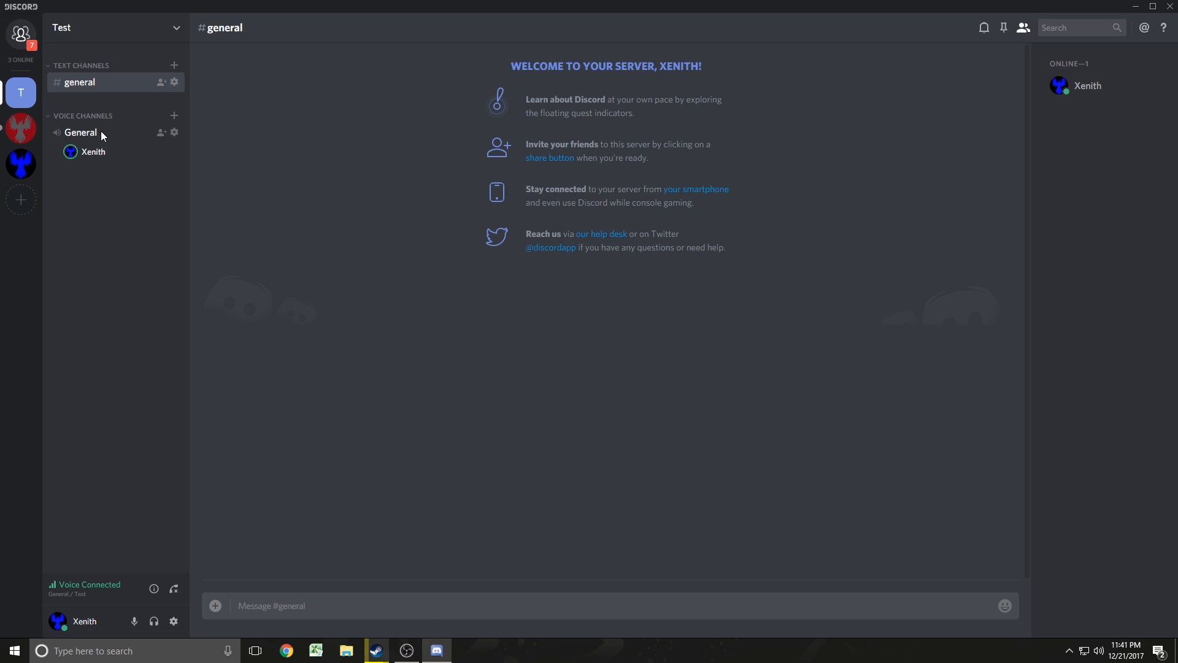
pyautogui.moveTo(193, 596)
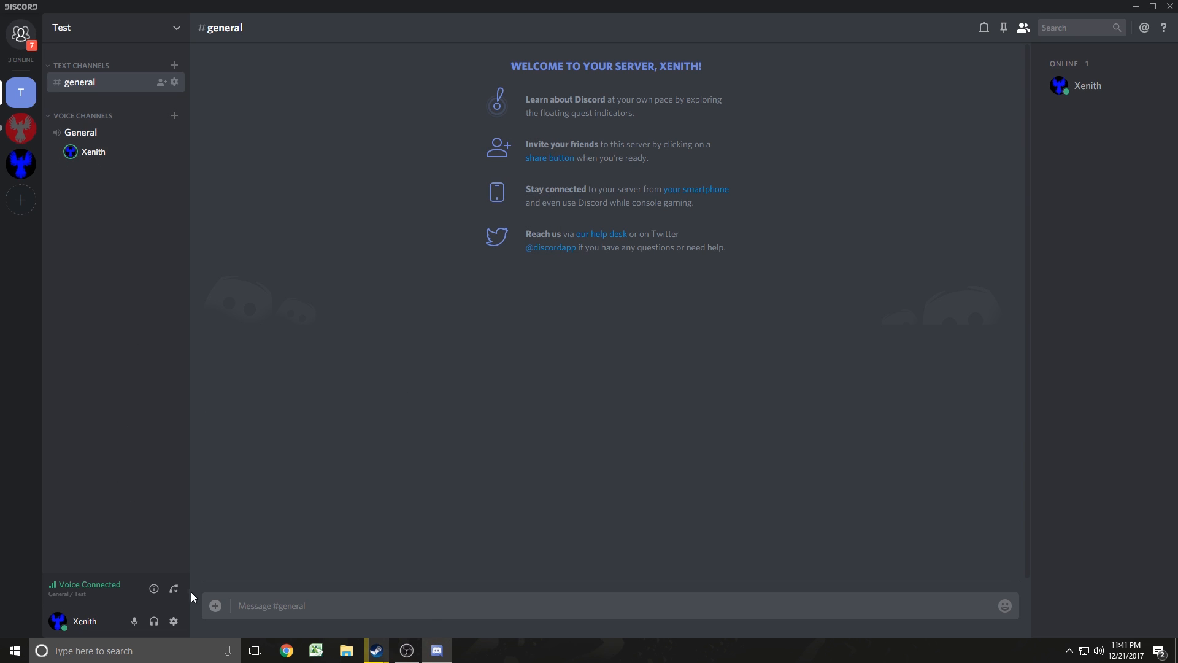
pyautogui.moveTo(66, 175)
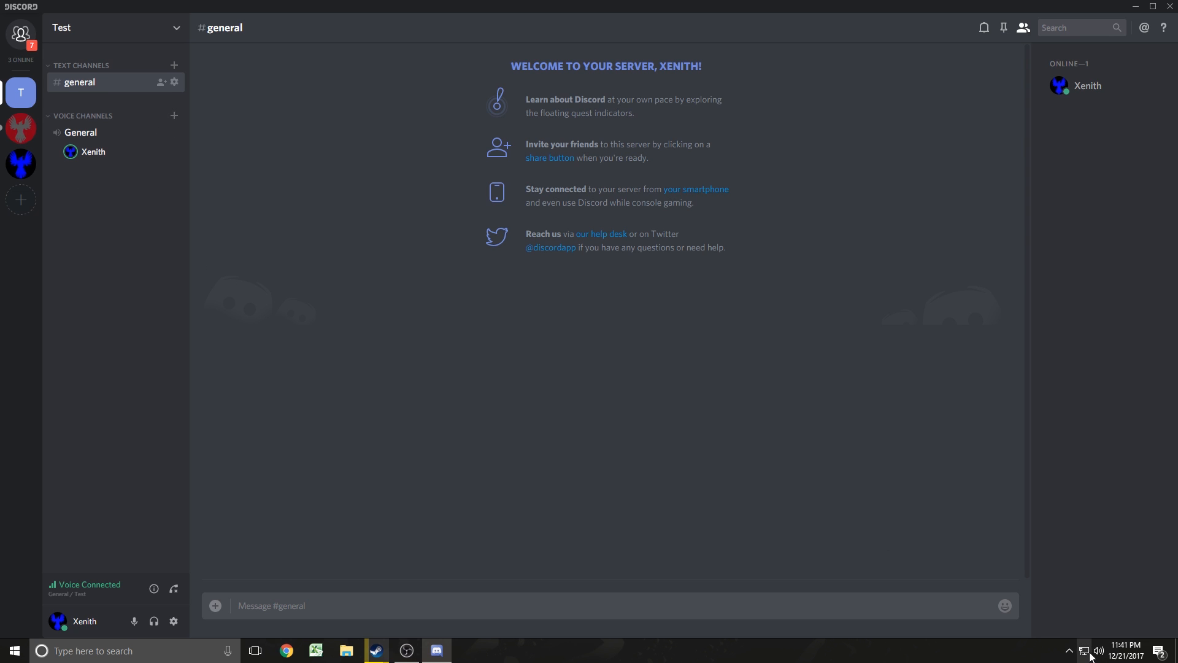
# Step: Quit Discord completely from its notification-area tray icon
pyautogui.click(1071, 651)
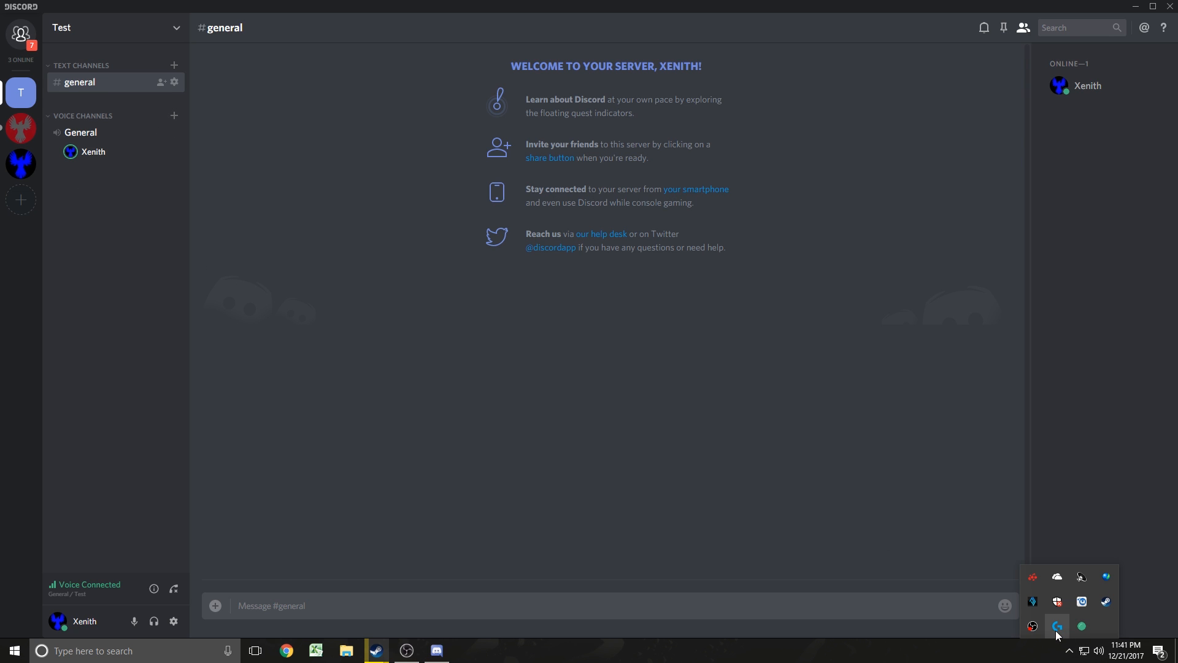
pyautogui.rightClick(1057, 625)
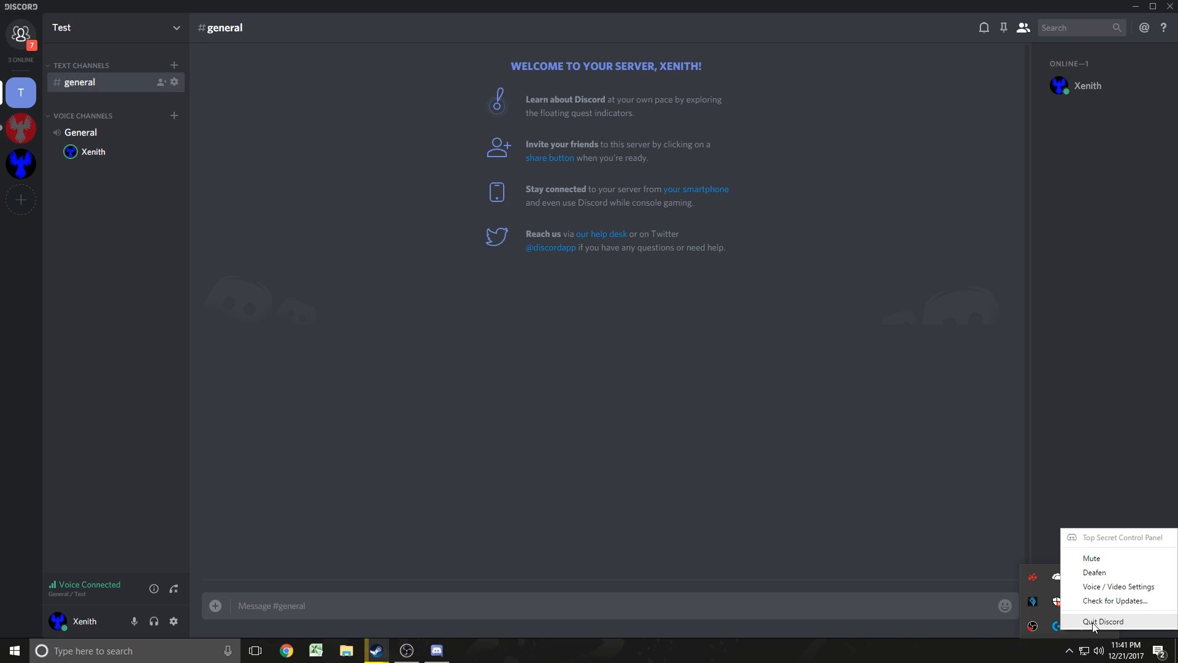
pyautogui.click(1102, 621)
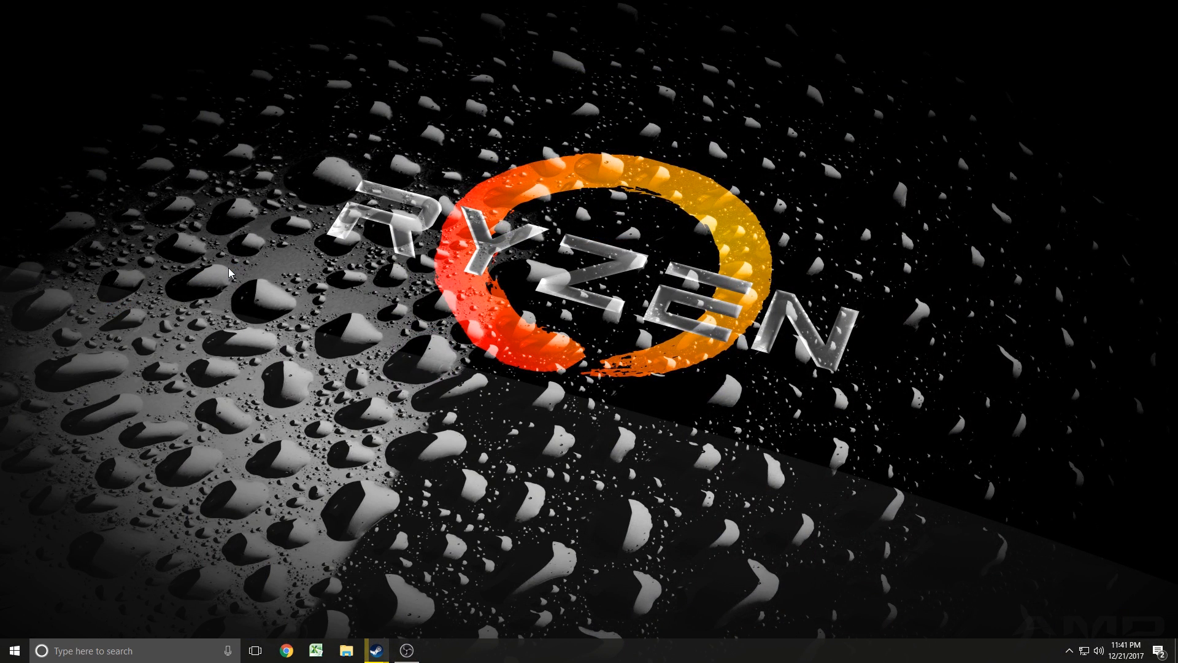
pyautogui.click(436, 650)
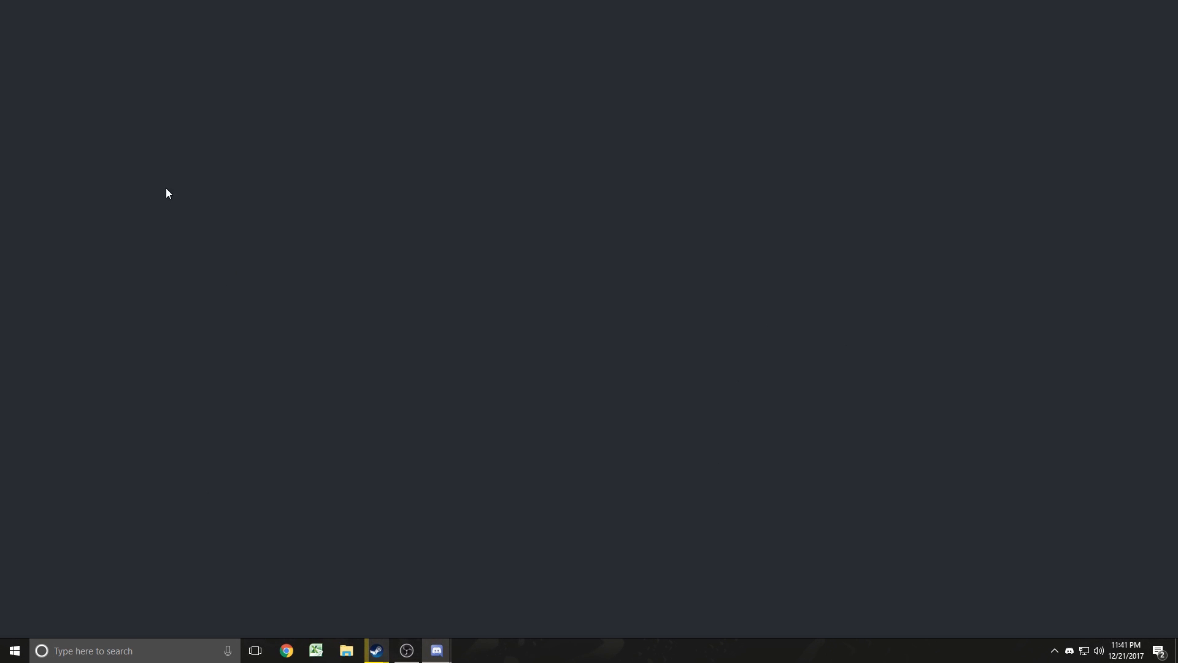
pyautogui.click(435, 650)
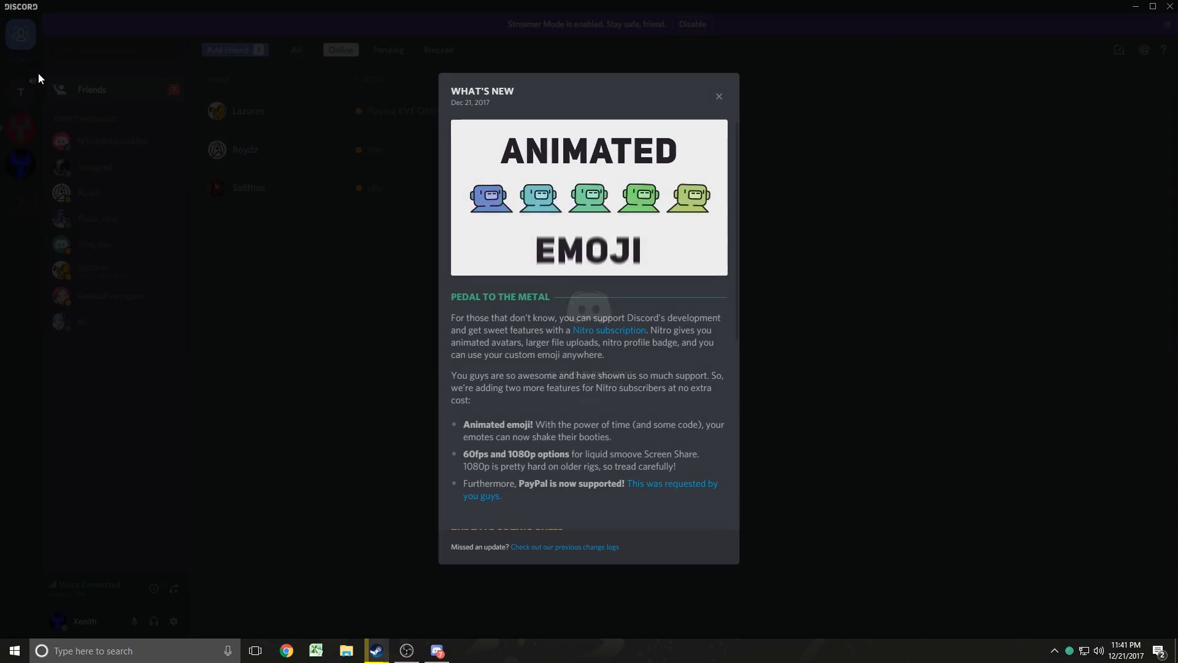
# Step: Relaunch Discord from the Start menu, landing on the Friends list
pyautogui.click(718, 96)
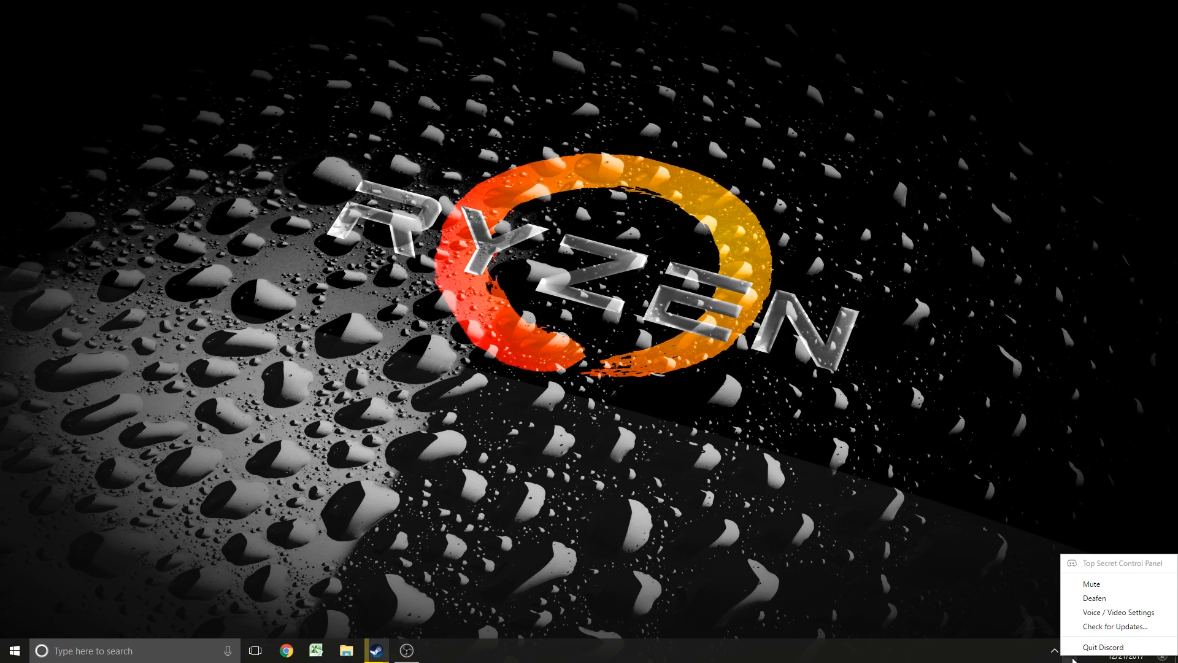
pyautogui.click(14, 651)
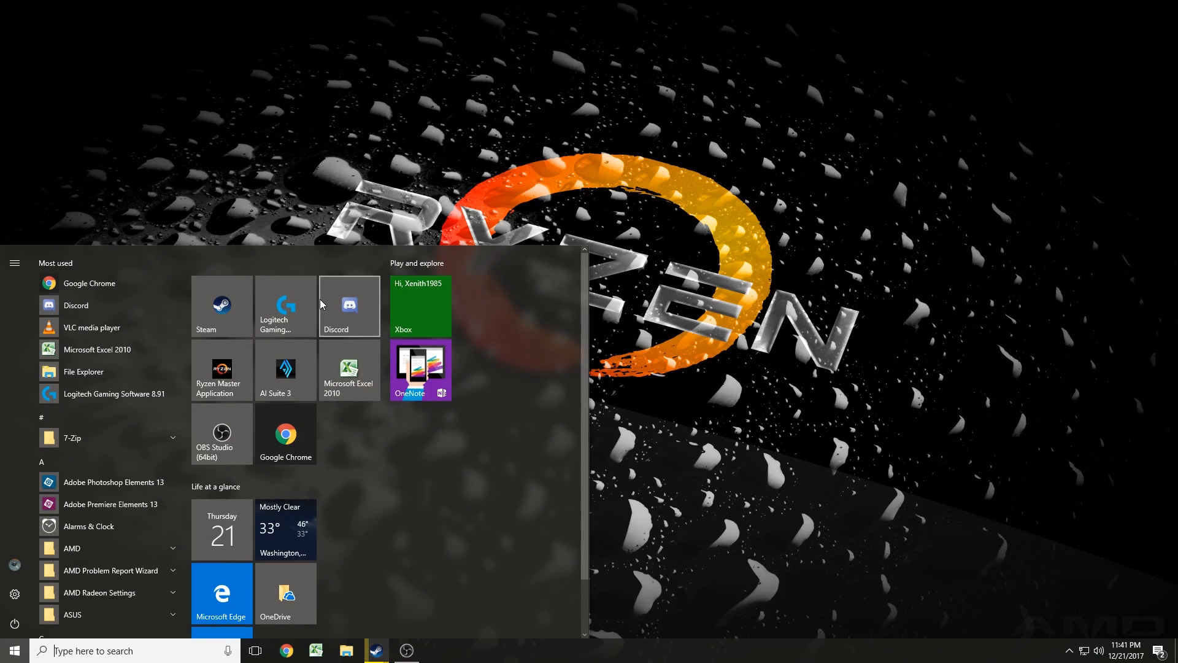
pyautogui.click(14, 651)
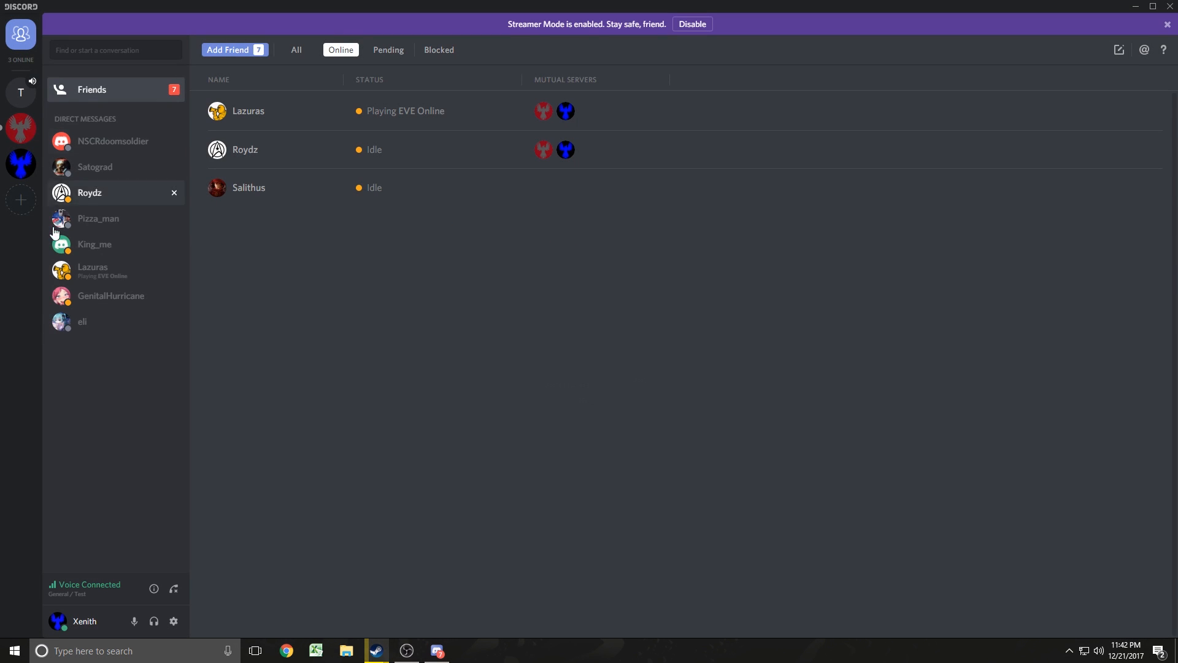
pyautogui.moveTo(21, 129)
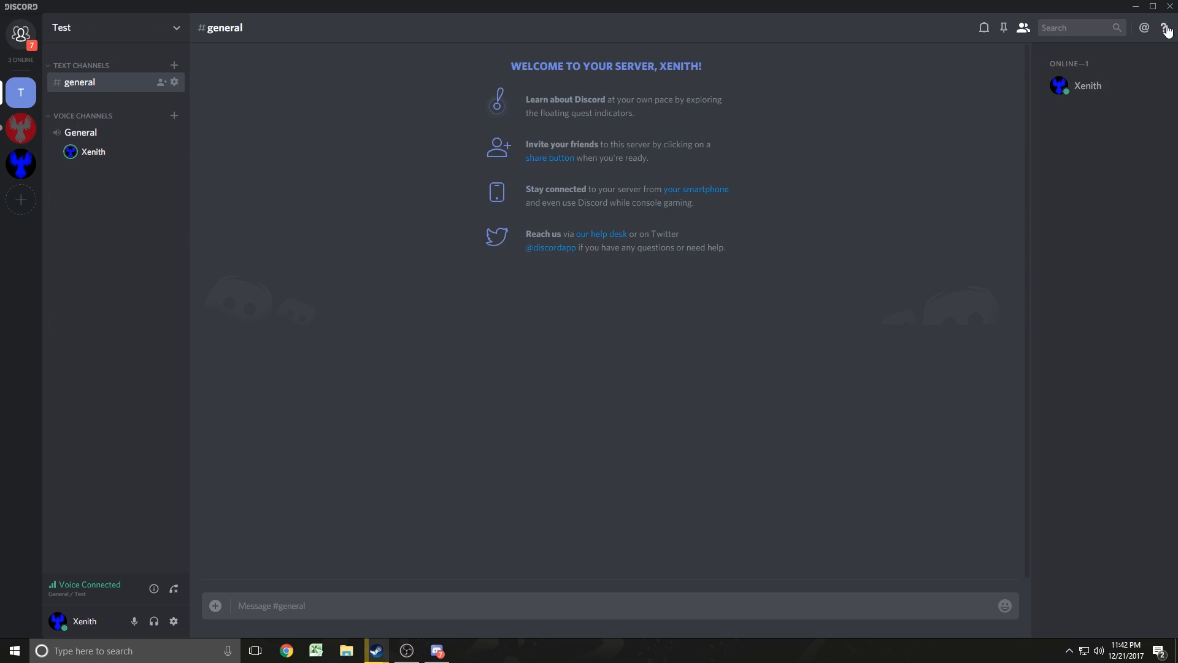
pyautogui.moveTo(217, 495)
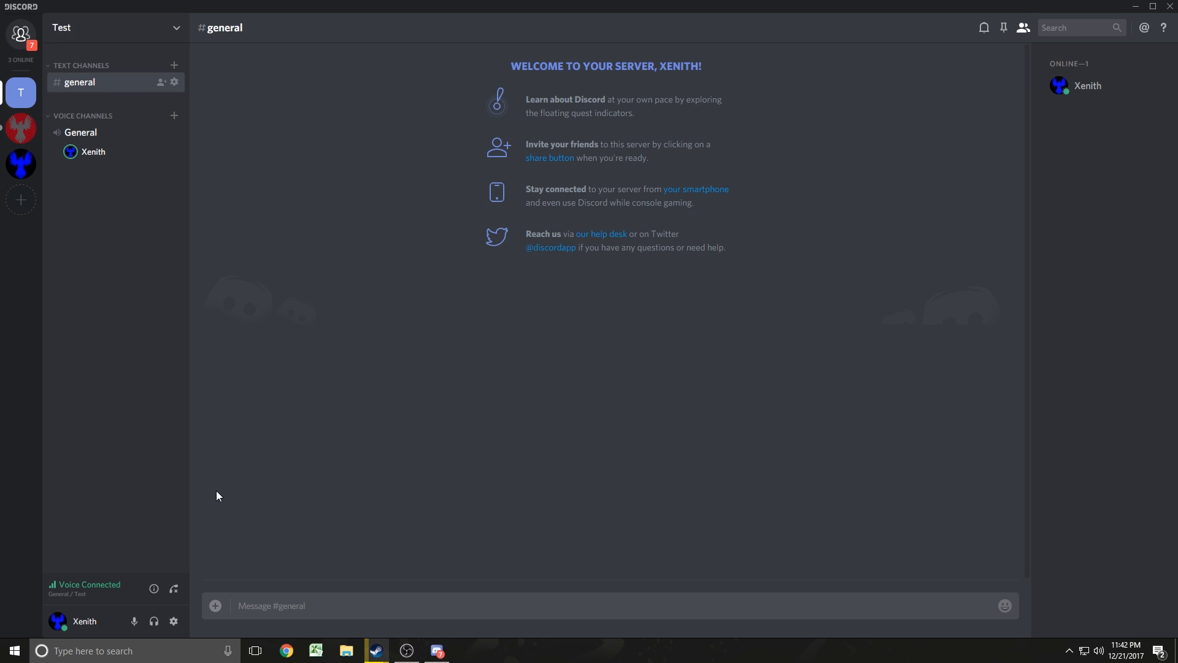
pyautogui.moveTo(124, 296)
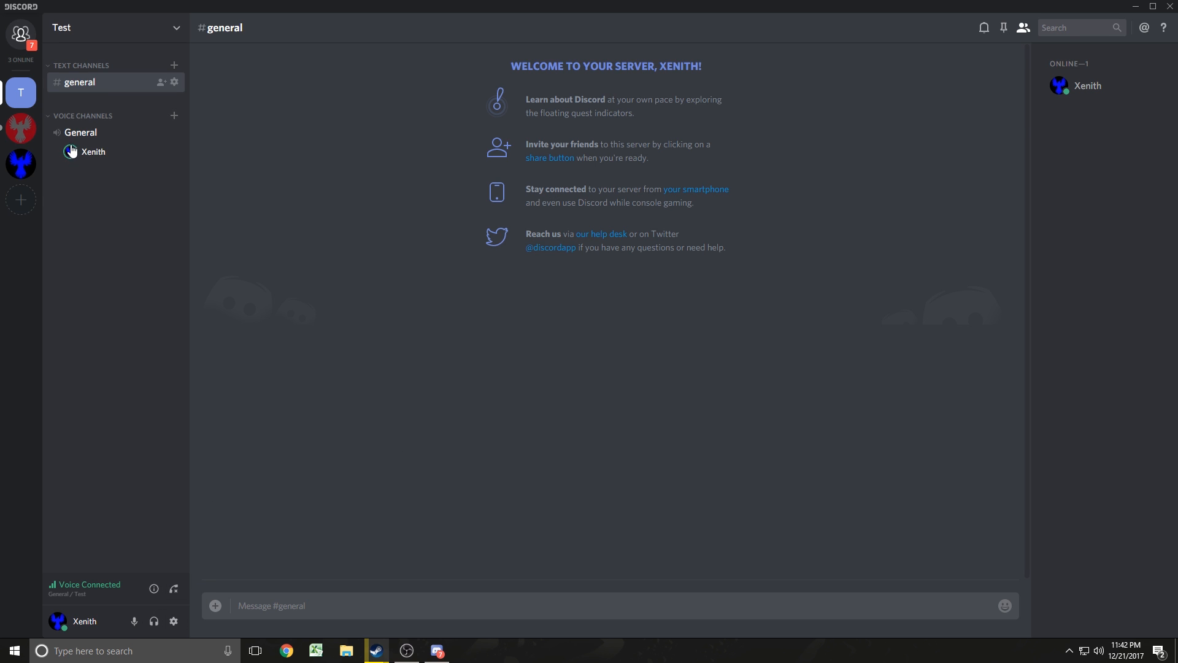
pyautogui.moveTo(173, 621)
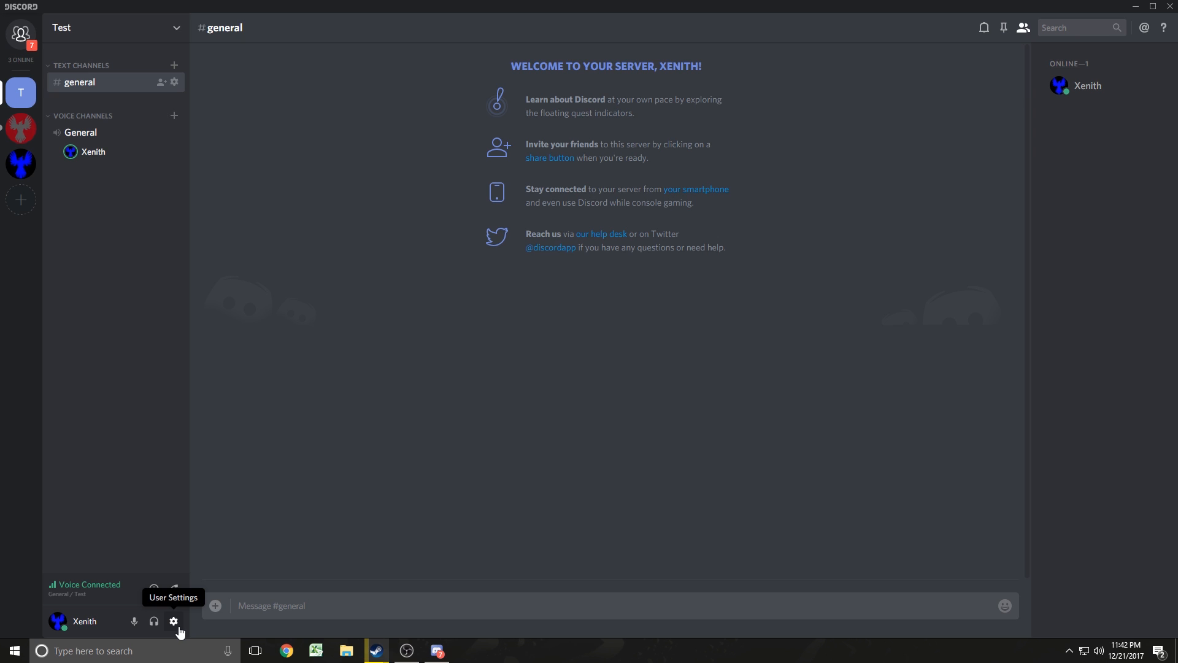
# Step: In Voice & Video settings, set the input device to Microphone (Logitech G533 Gaming Headset)
pyautogui.click(173, 621)
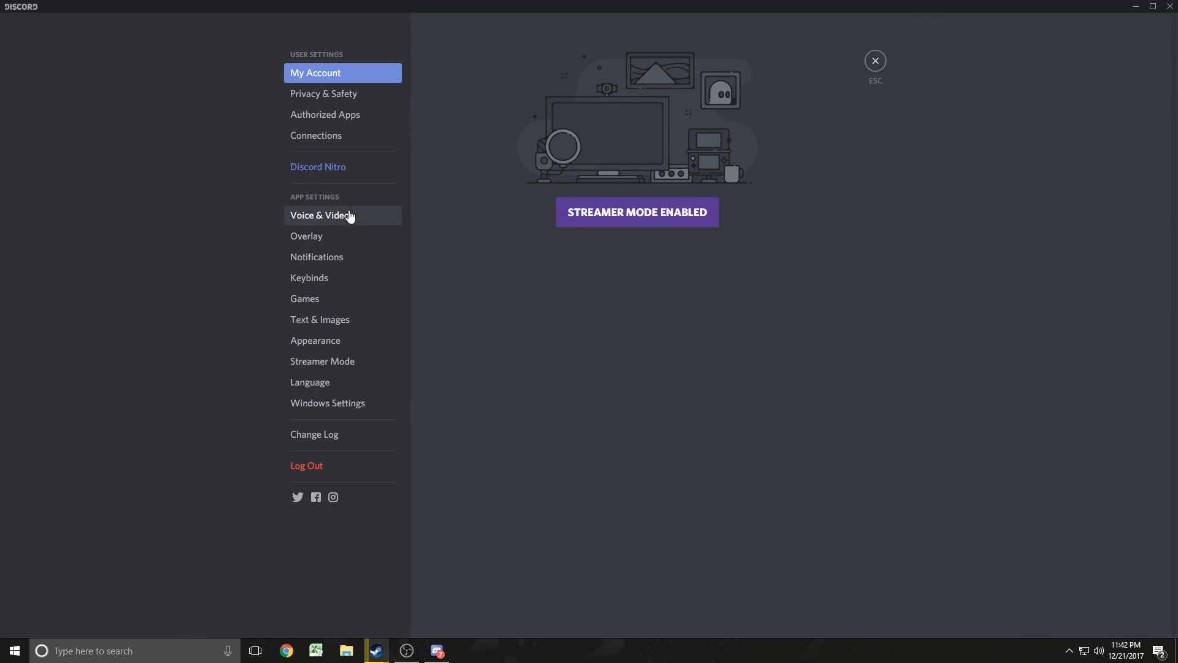
pyautogui.click(320, 215)
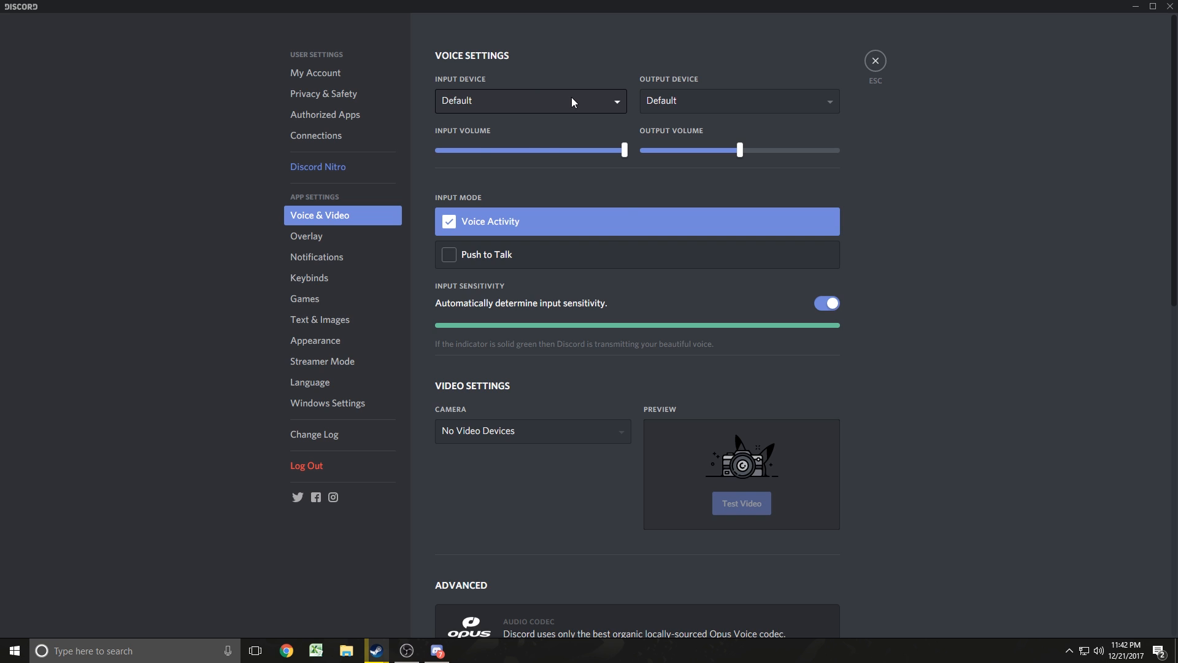
pyautogui.click(530, 101)
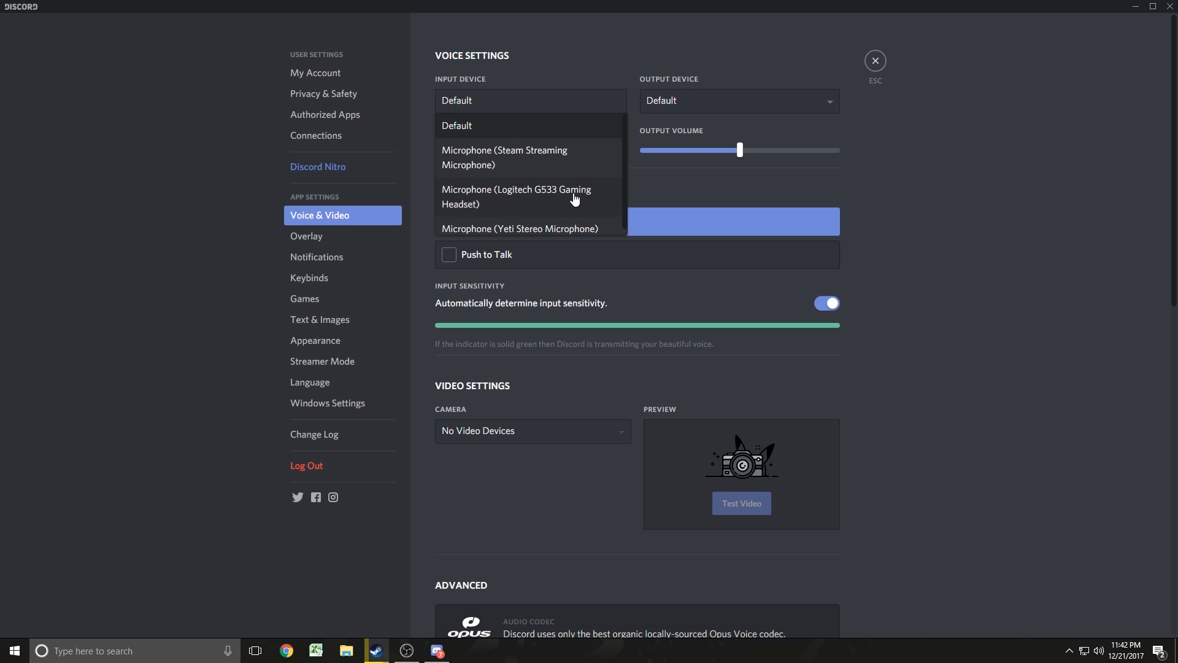
pyautogui.moveTo(565, 201)
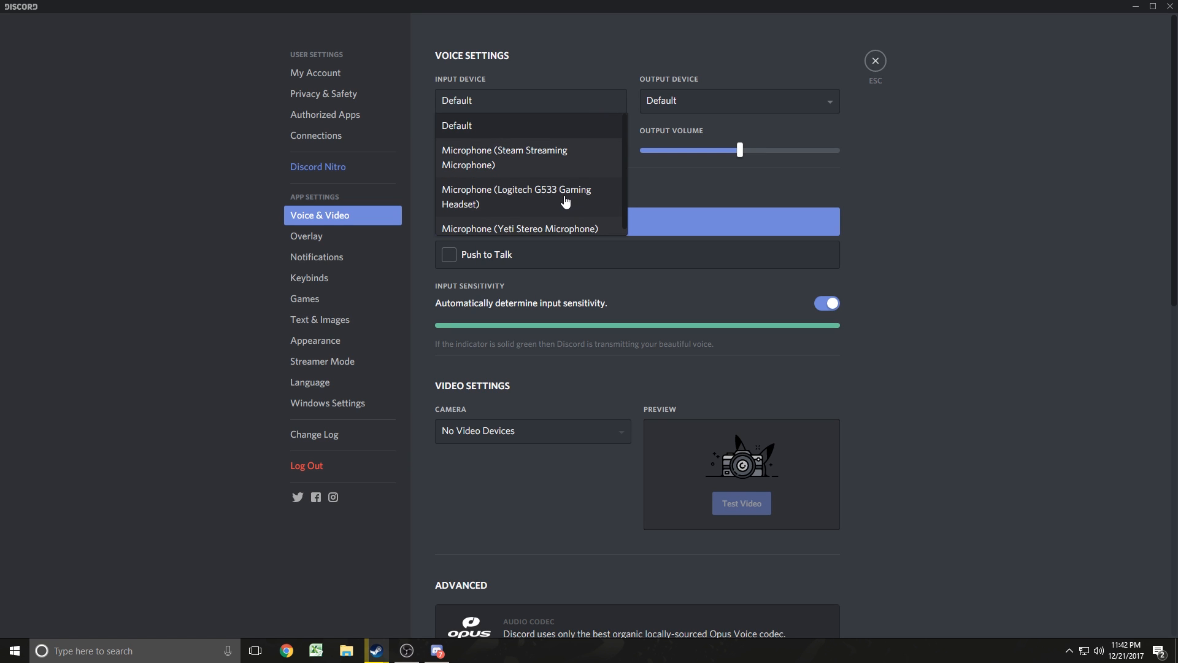
pyautogui.moveTo(526, 125)
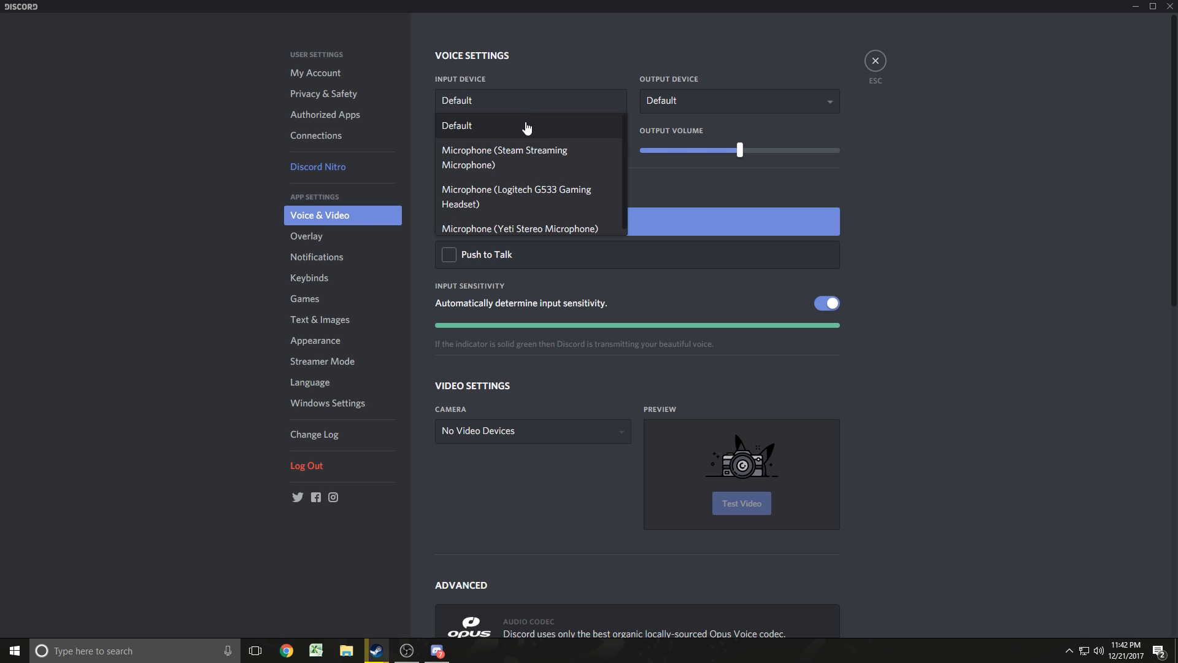
pyautogui.moveTo(519, 204)
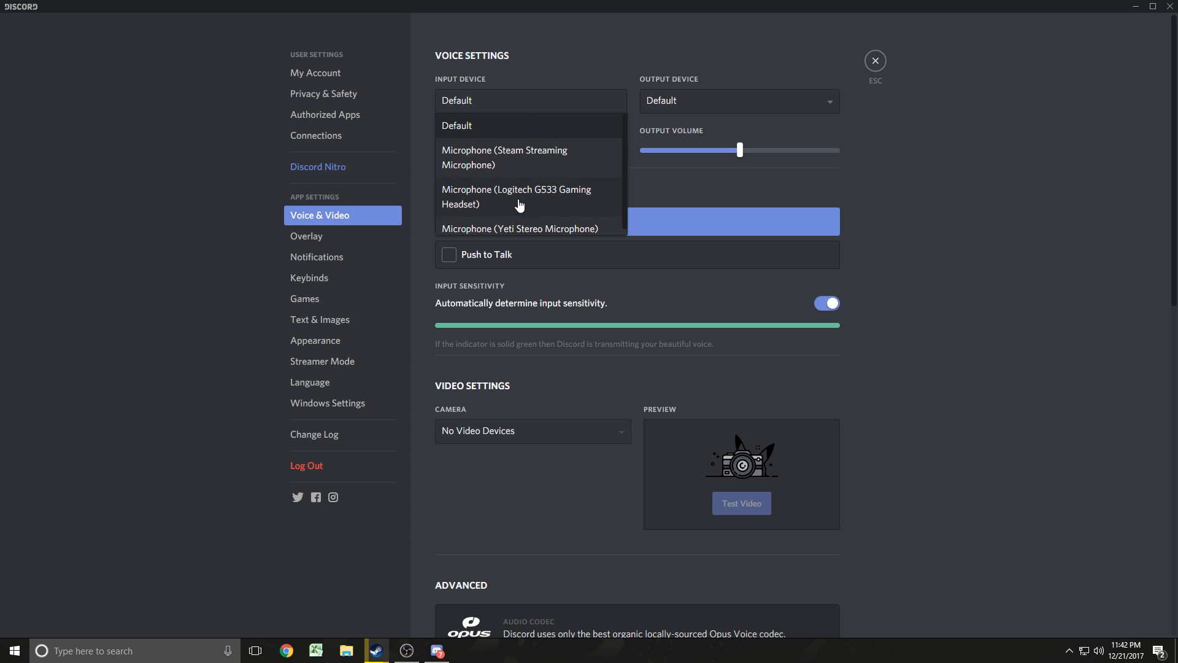
pyautogui.moveTo(536, 205)
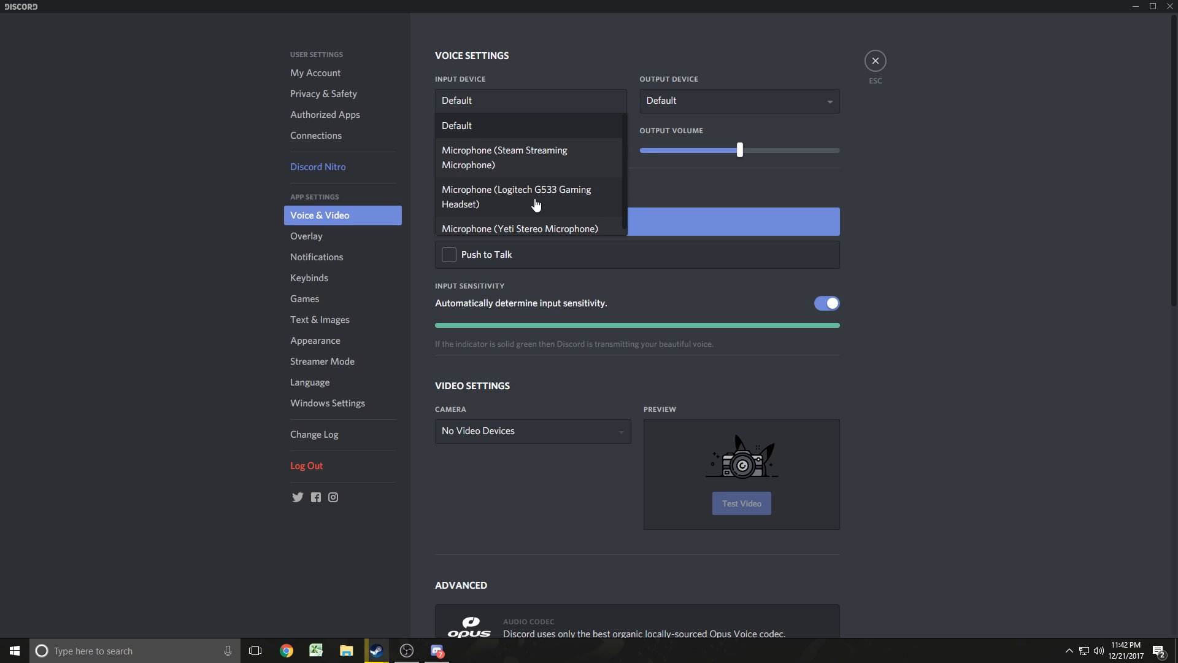
pyautogui.click(517, 197)
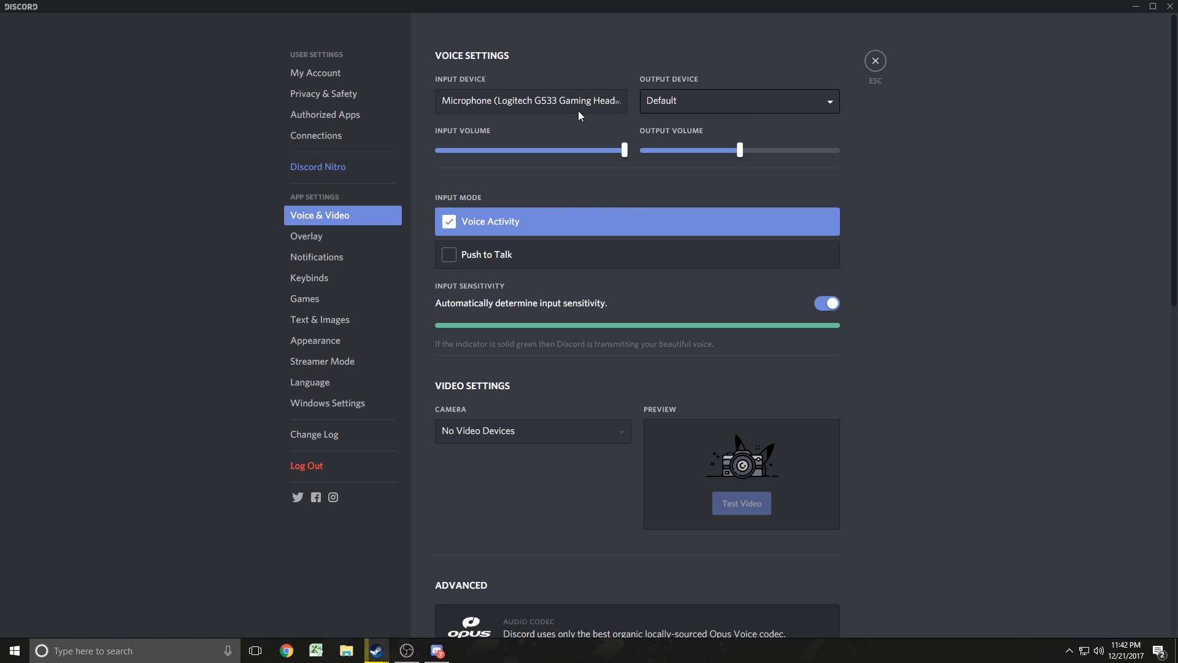
pyautogui.moveTo(818, 103)
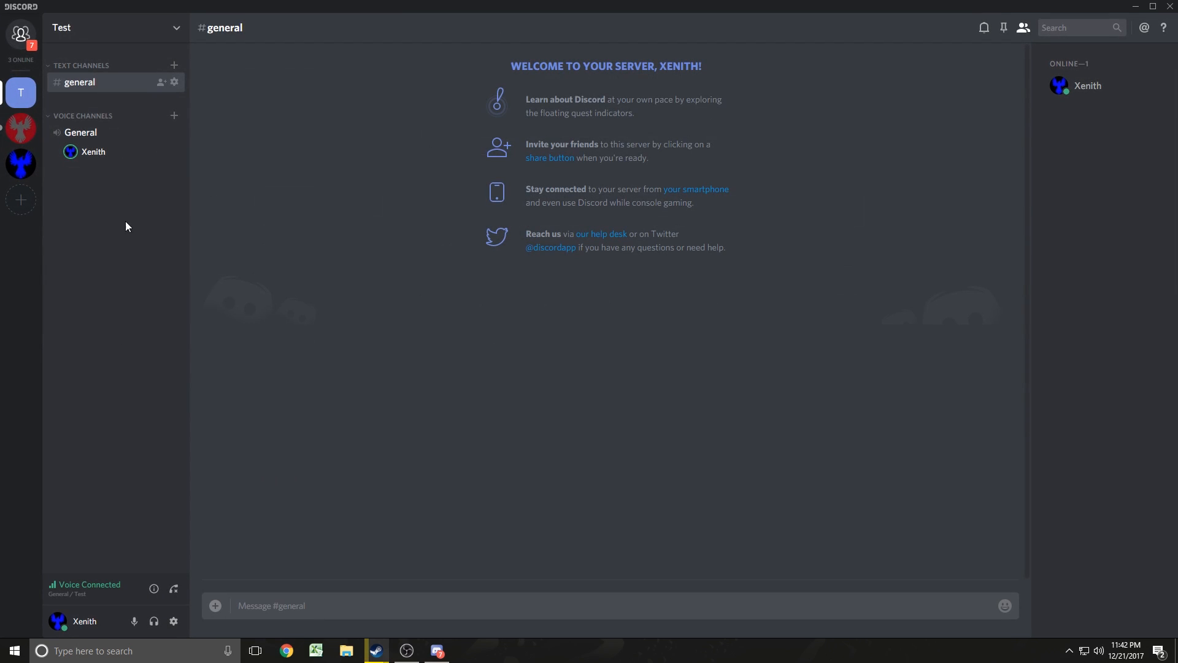
# Step: Review the Recording devices in Windows Sound, close it, and bring up Discord's user settings
pyautogui.click(1069, 651)
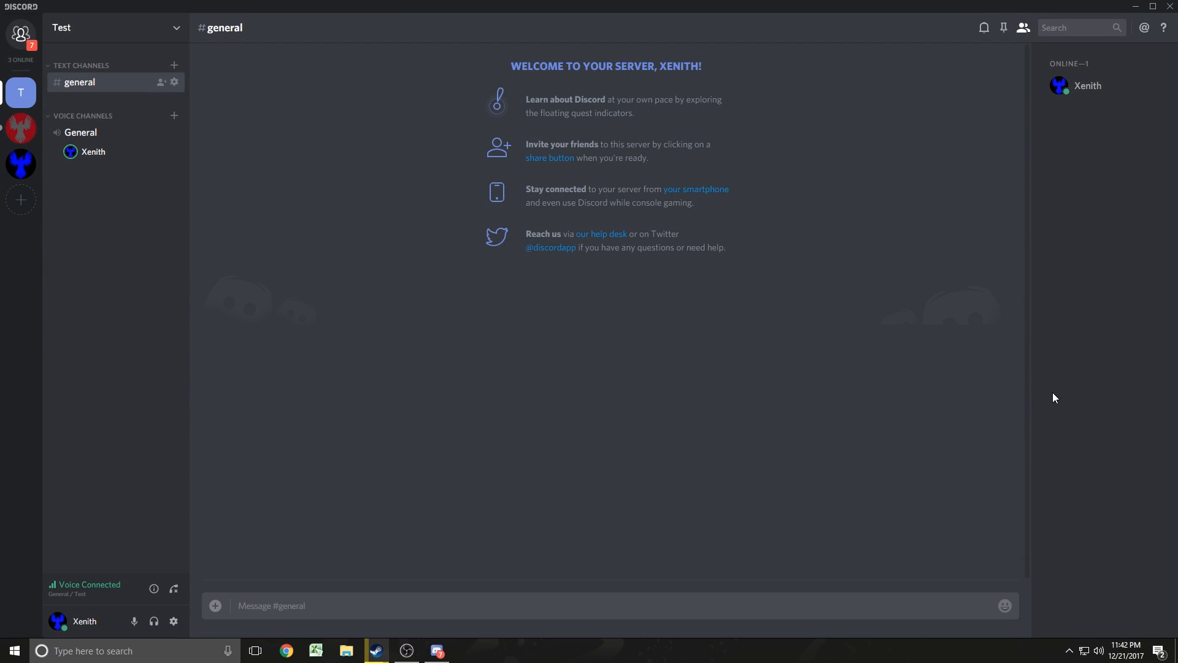
pyautogui.moveTo(173, 621)
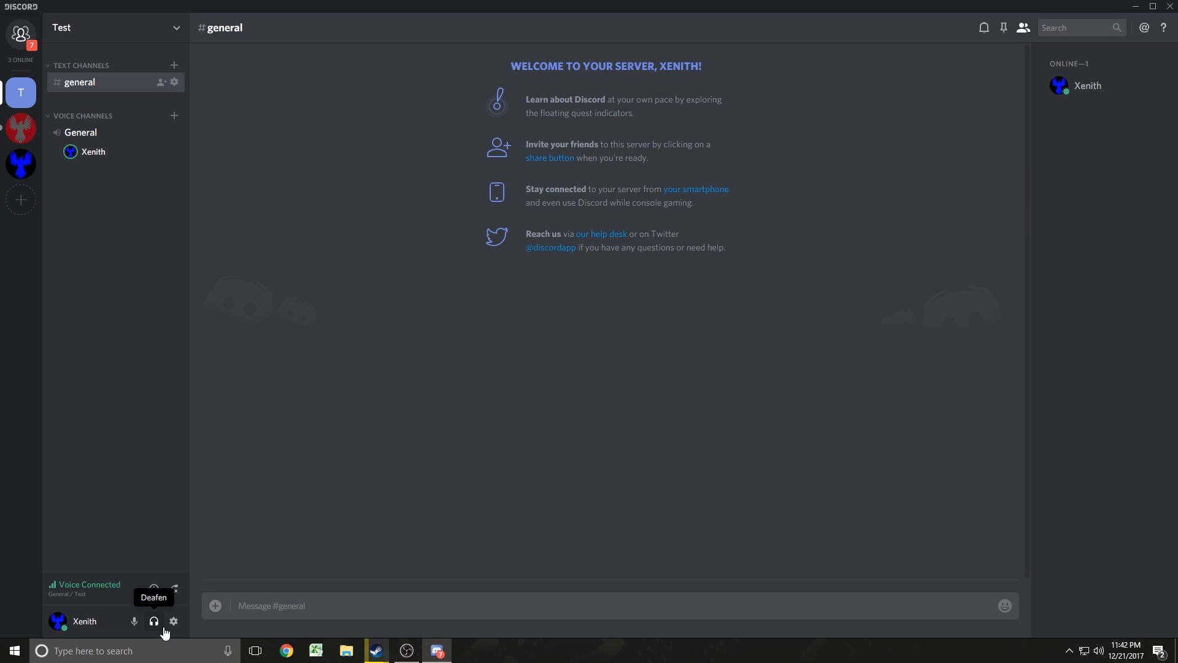
pyautogui.moveTo(173, 621)
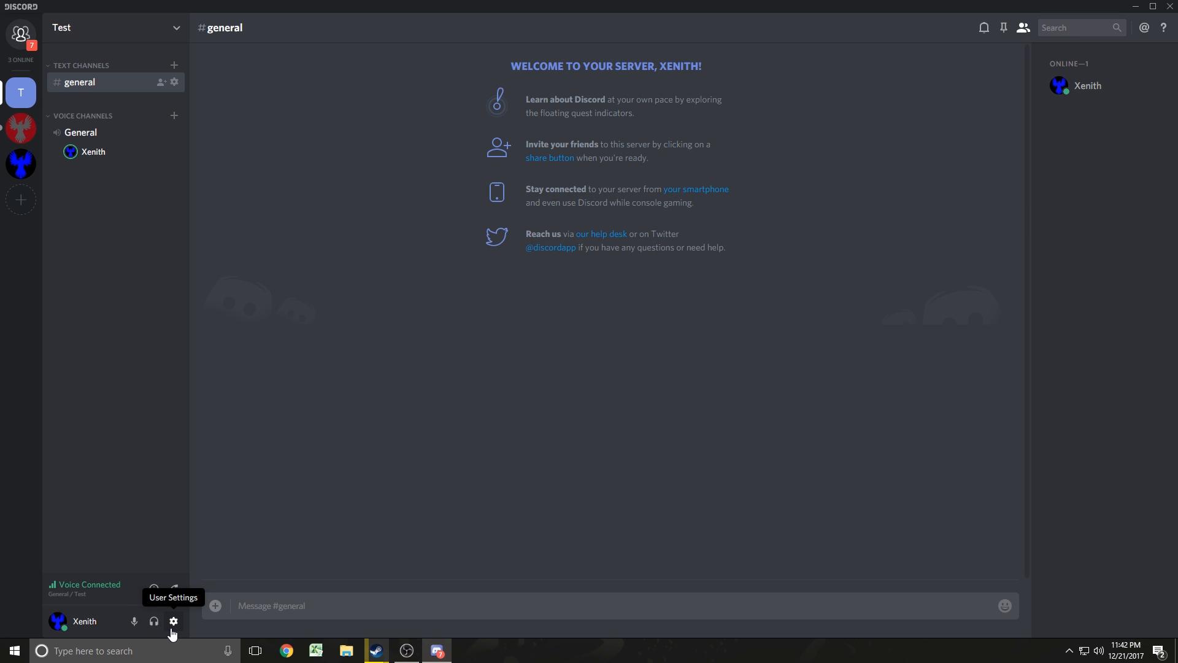
pyautogui.moveTo(172, 638)
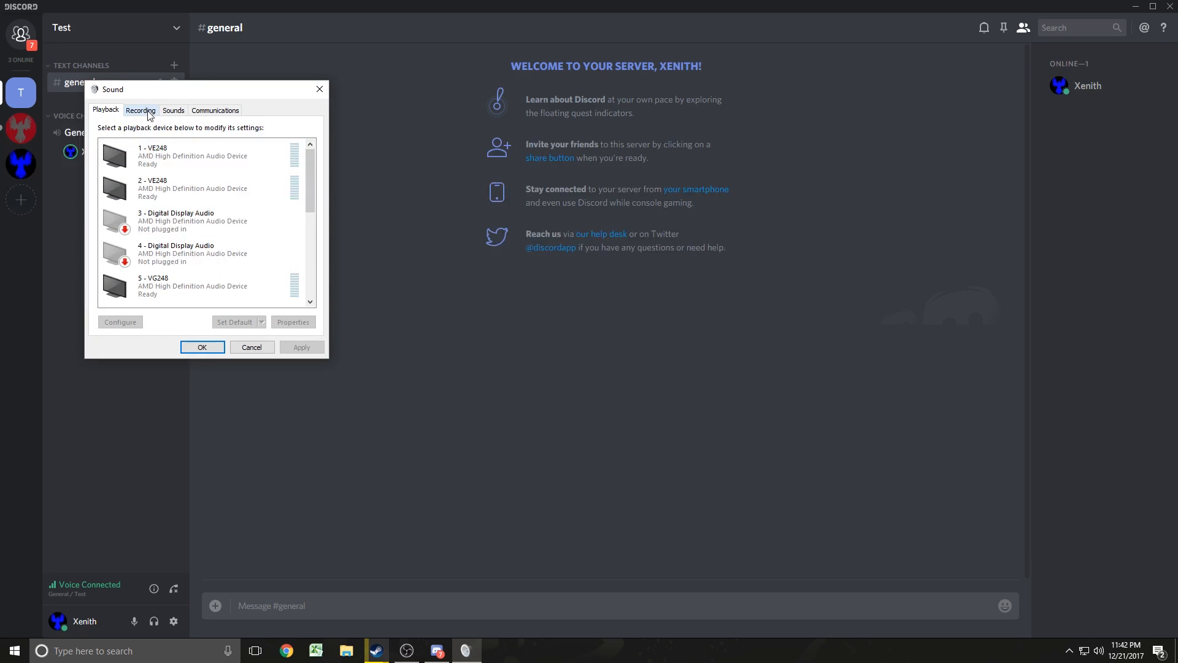
pyautogui.click(140, 109)
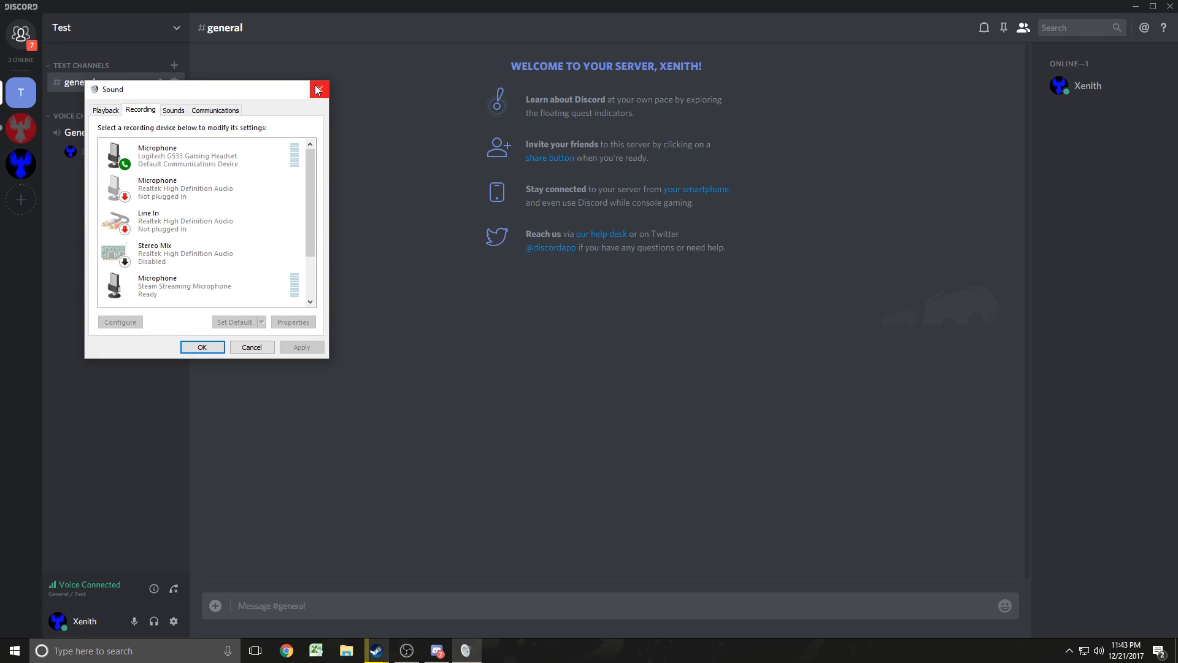
pyautogui.click(319, 90)
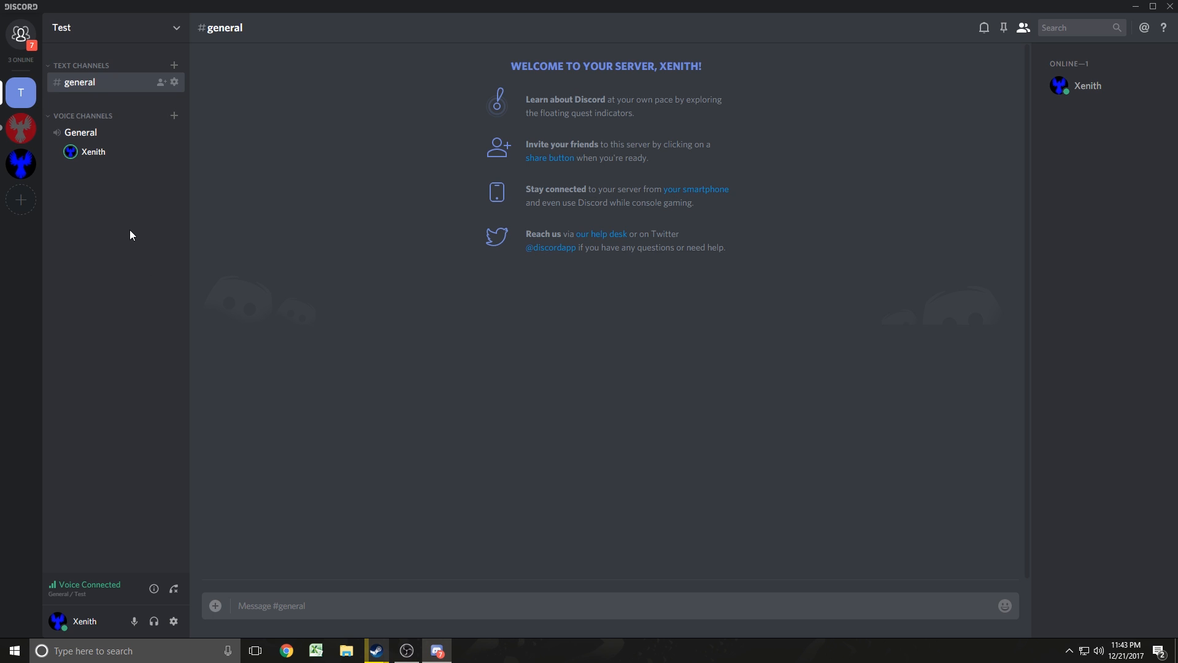
pyautogui.moveTo(160, 439)
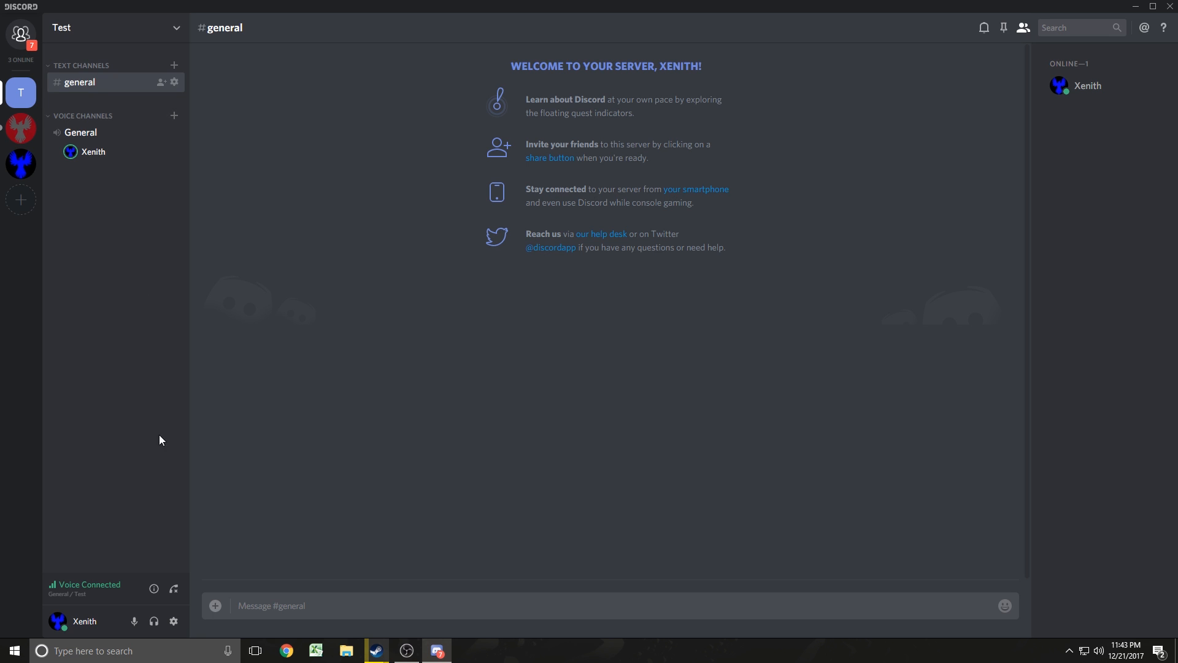
pyautogui.click(173, 621)
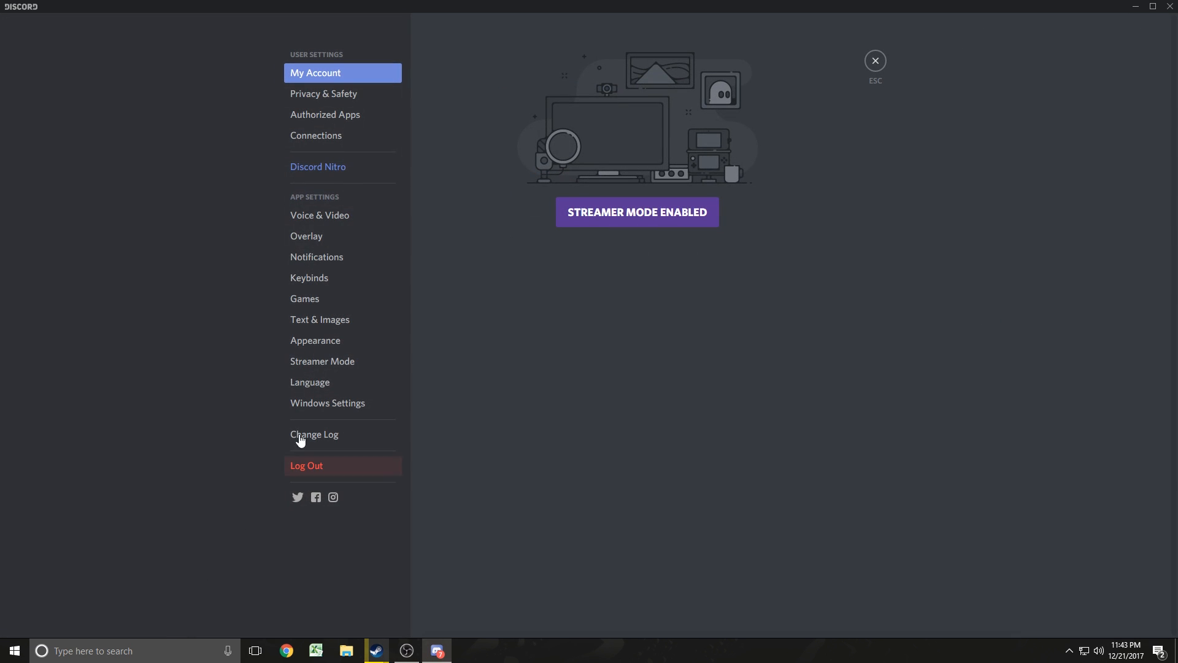
# Step: Set the Voice & Video output device to Speakers (Logitech G533 Gaming Headset) and leave settings
pyautogui.click(320, 216)
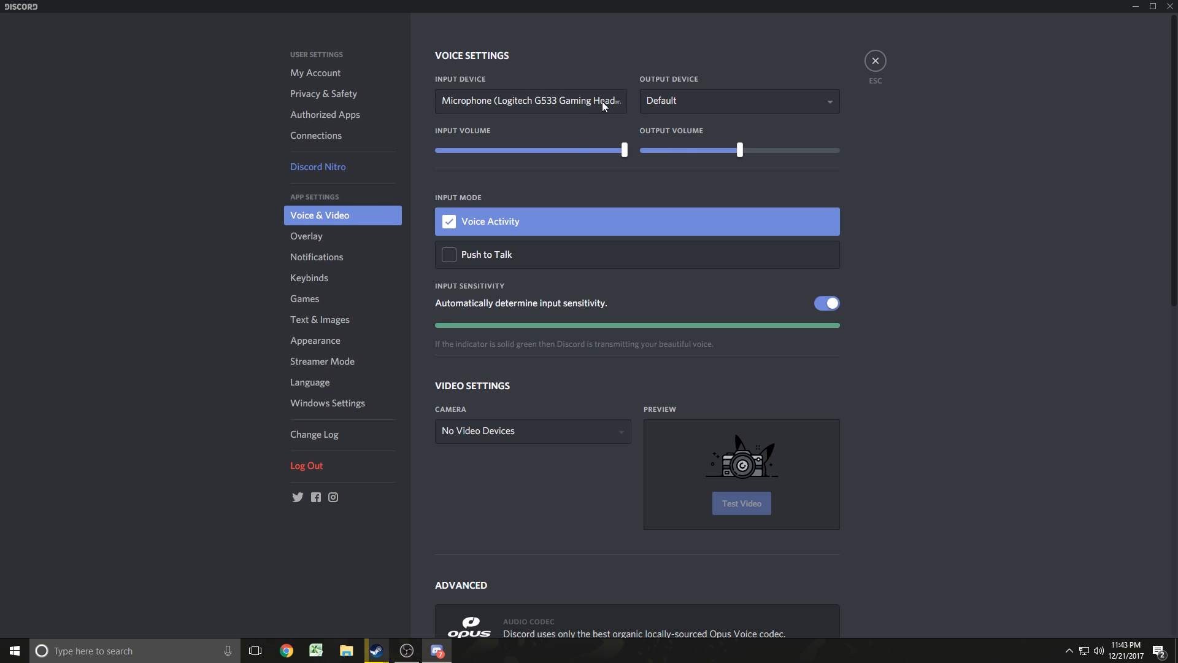
pyautogui.click(738, 101)
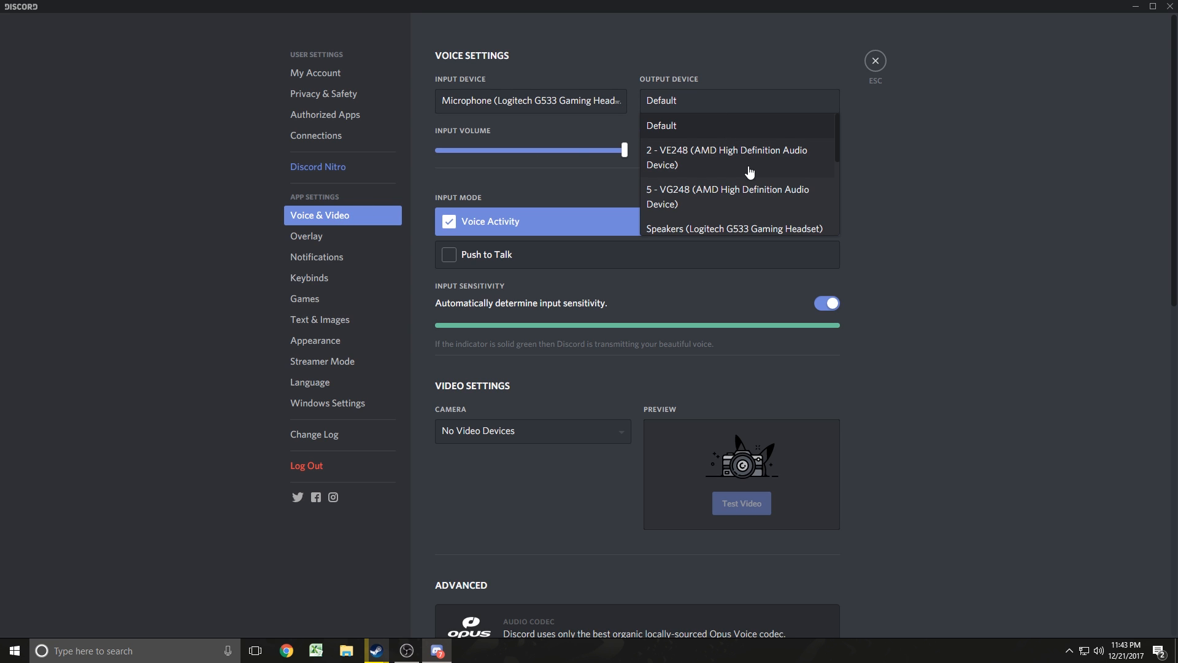
pyautogui.scroll(-3)
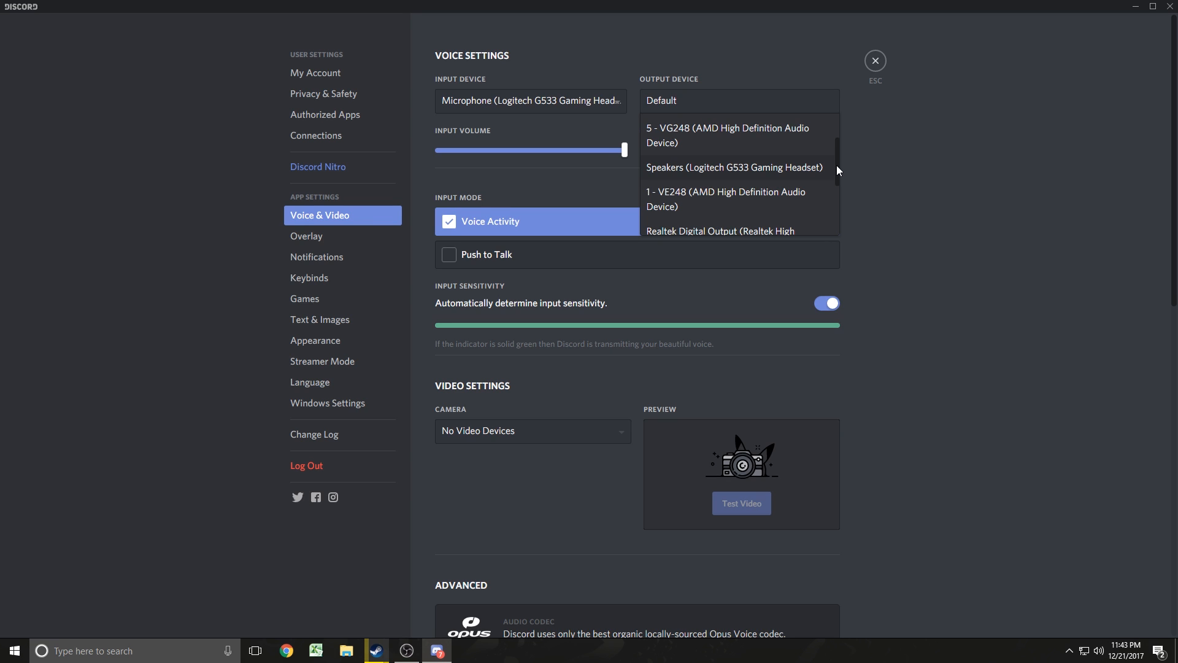
pyautogui.scroll(-3)
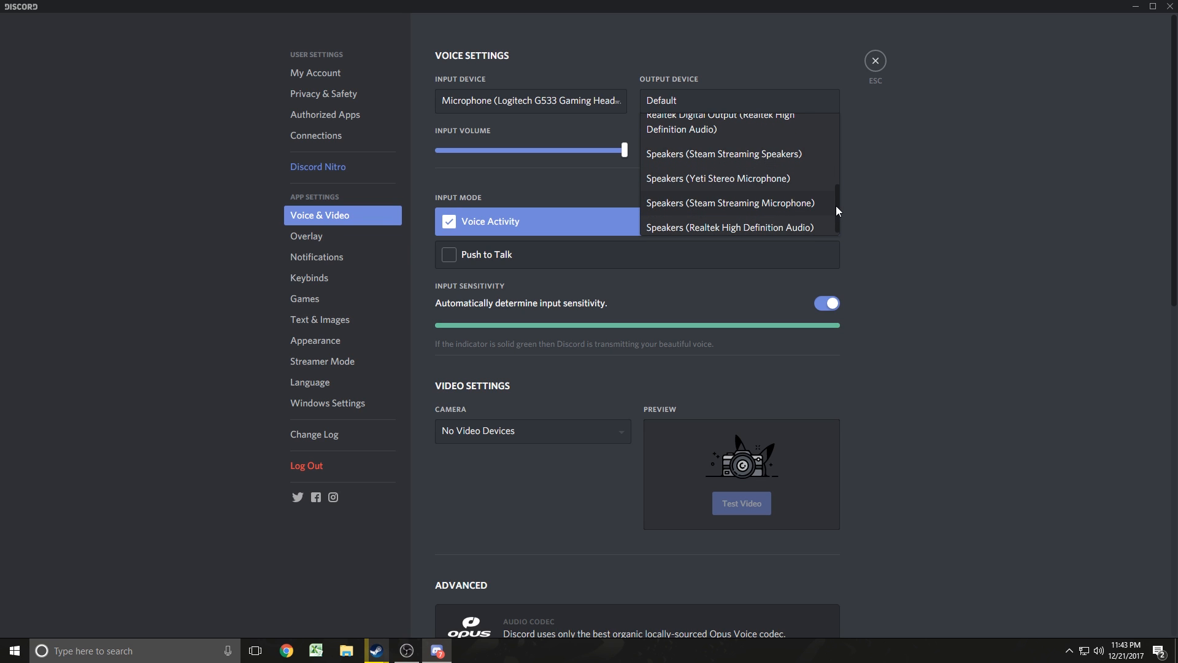
pyautogui.scroll(-3)
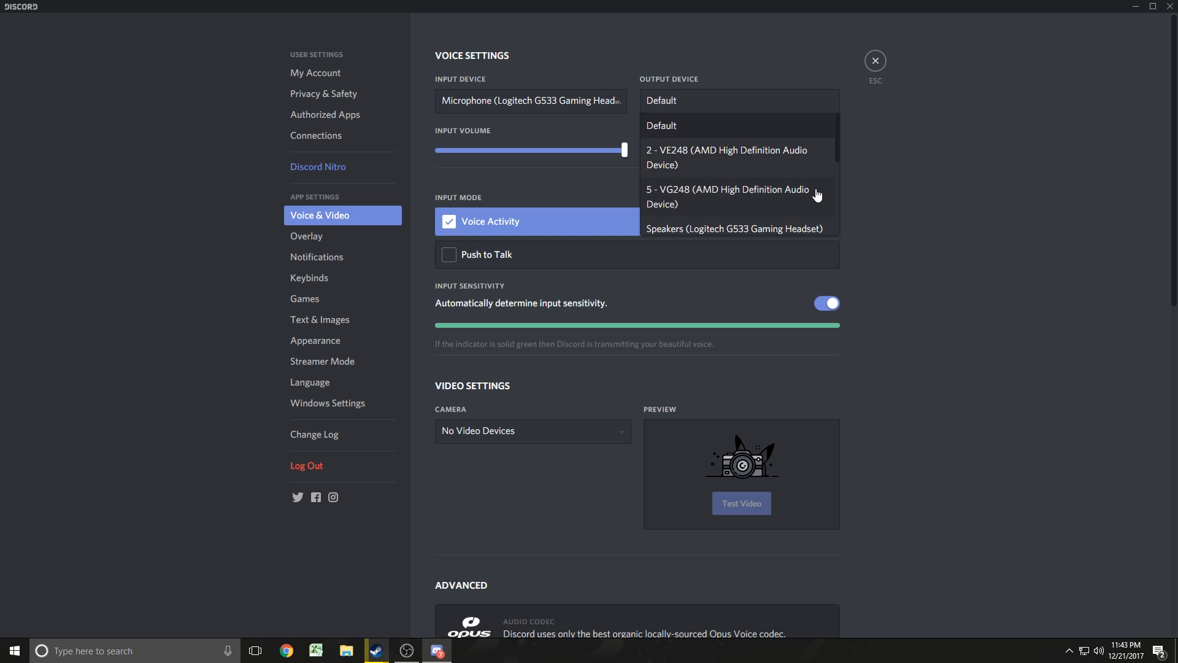
pyautogui.moveTo(836, 151)
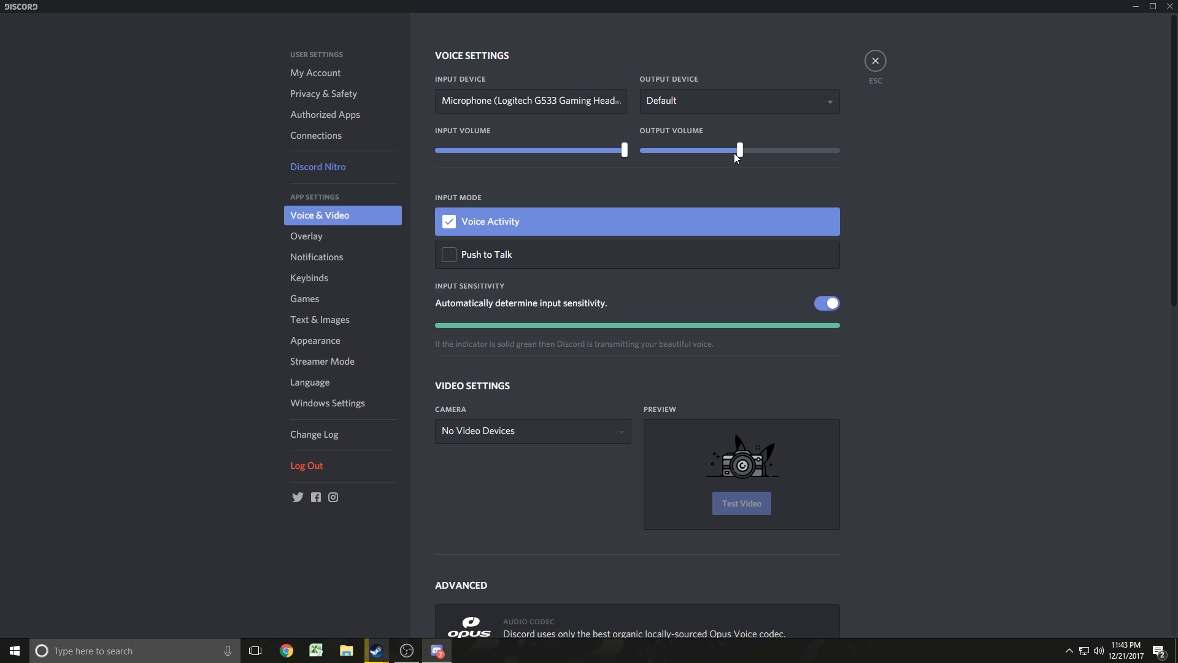
pyautogui.click(737, 101)
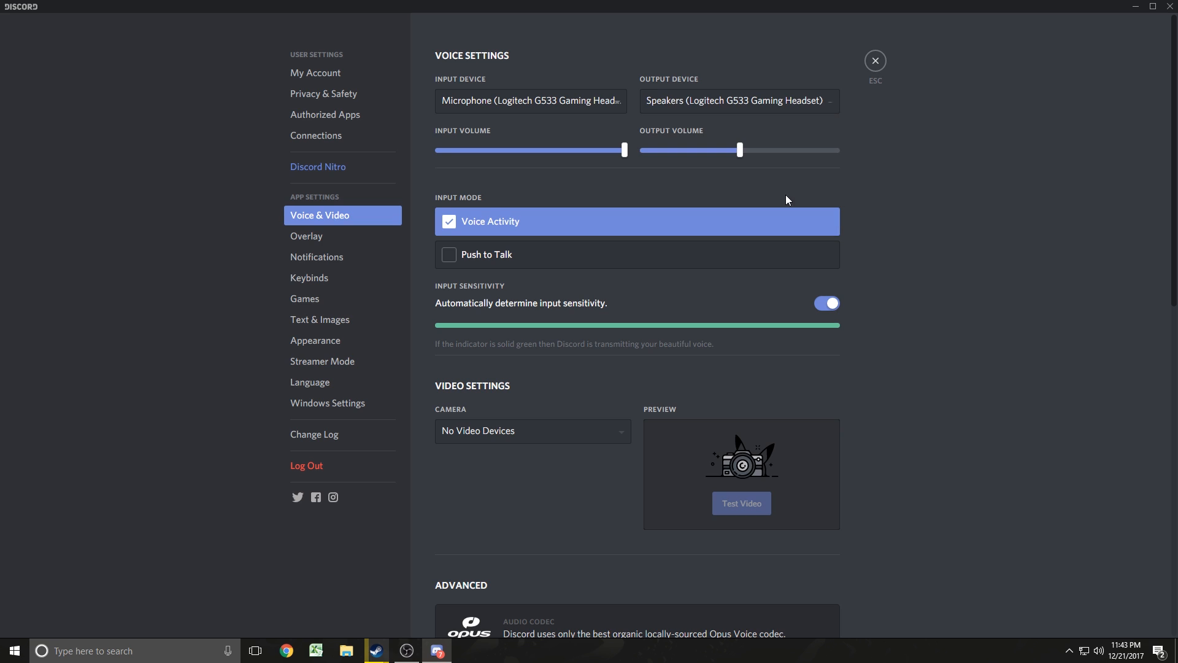
pyautogui.click(875, 61)
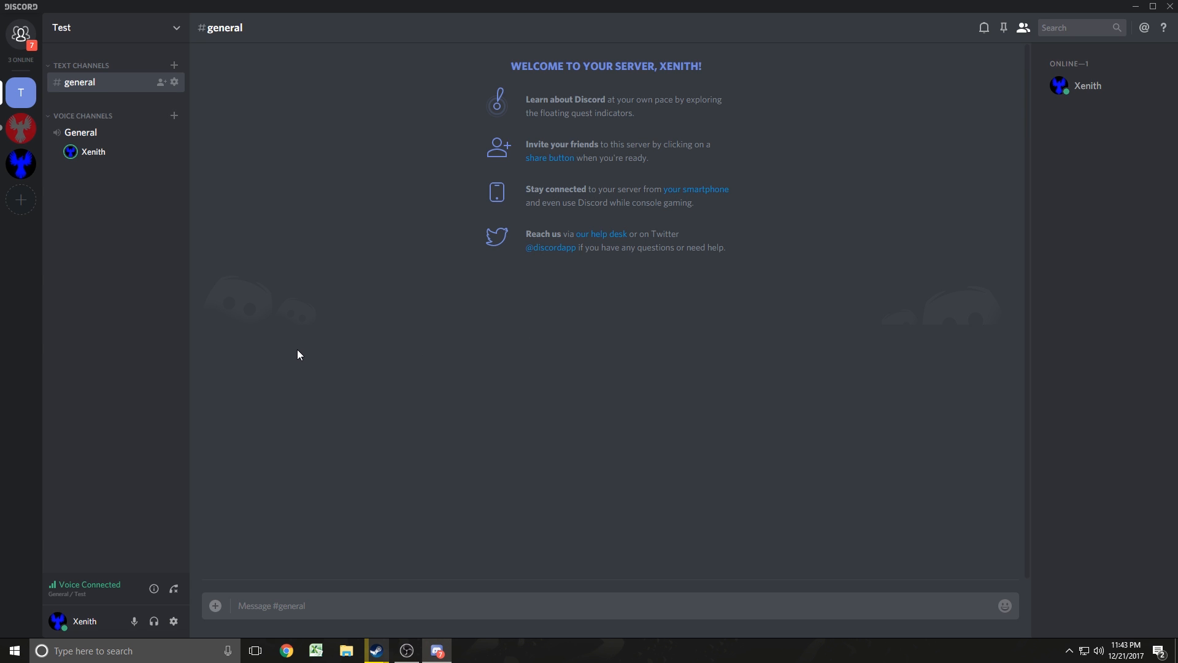
pyautogui.moveTo(281, 358)
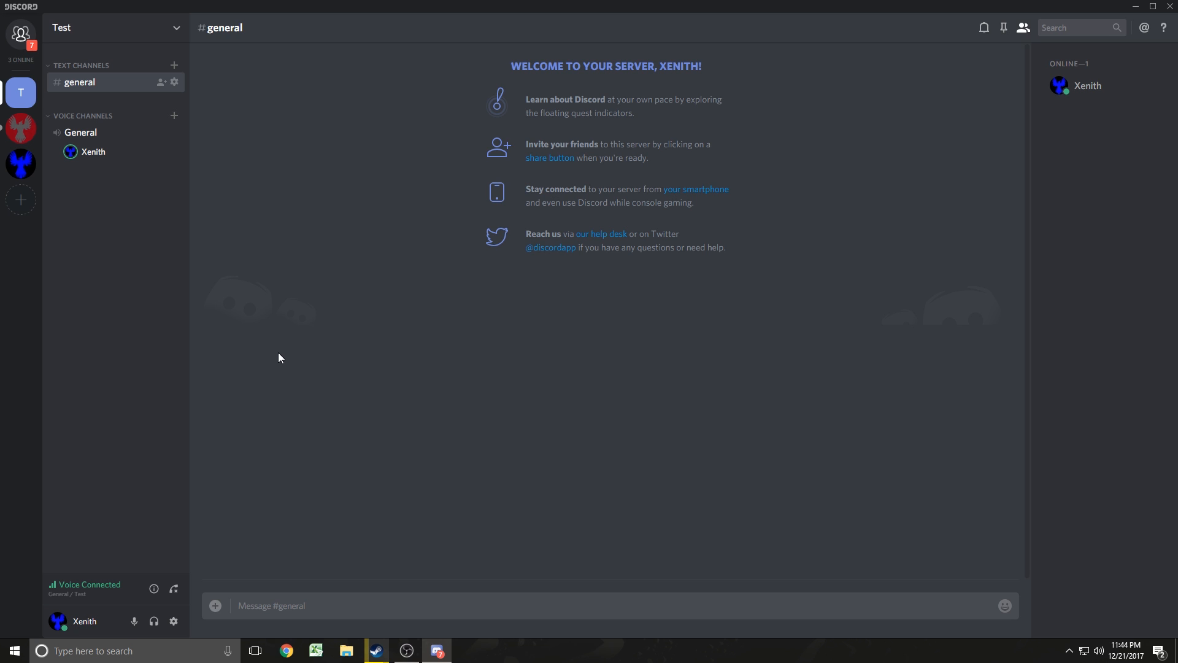
pyautogui.moveTo(315, 398)
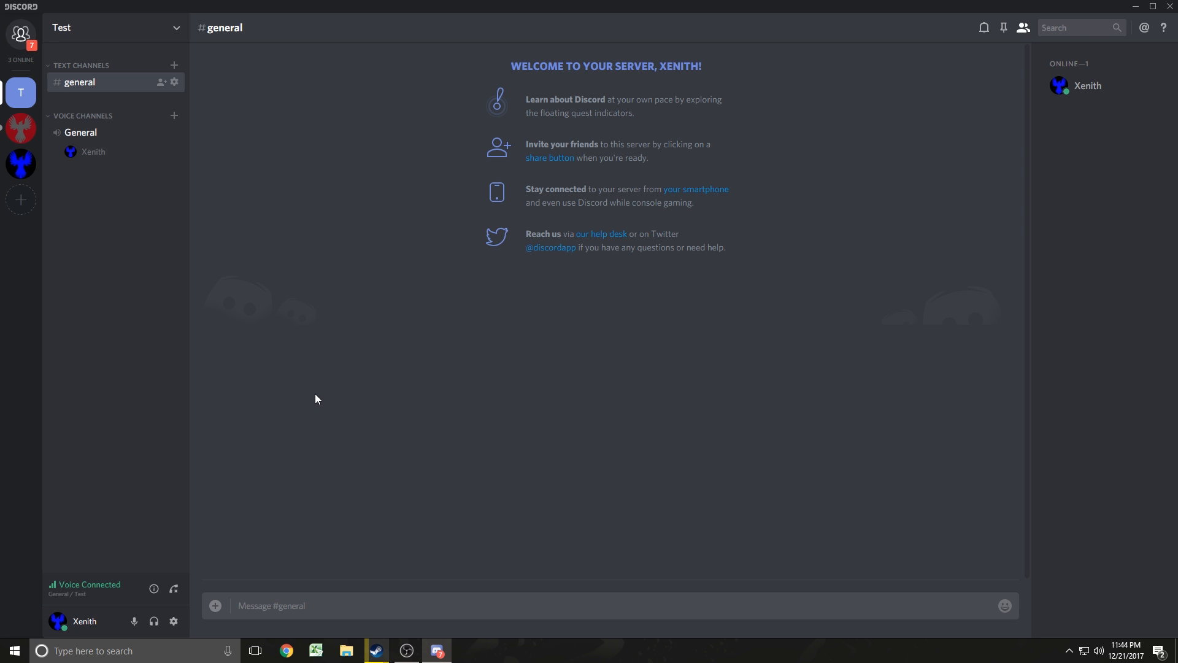